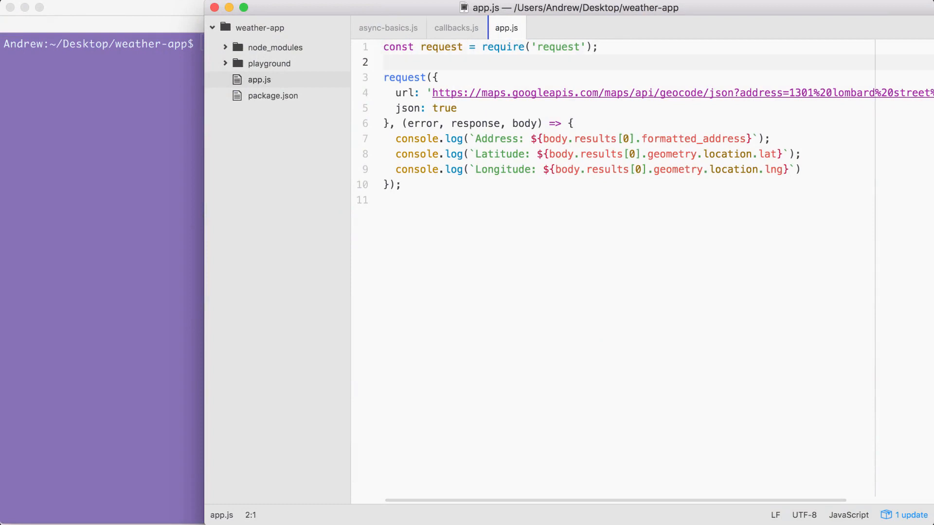
{"action": "key", "text": "Enter"}
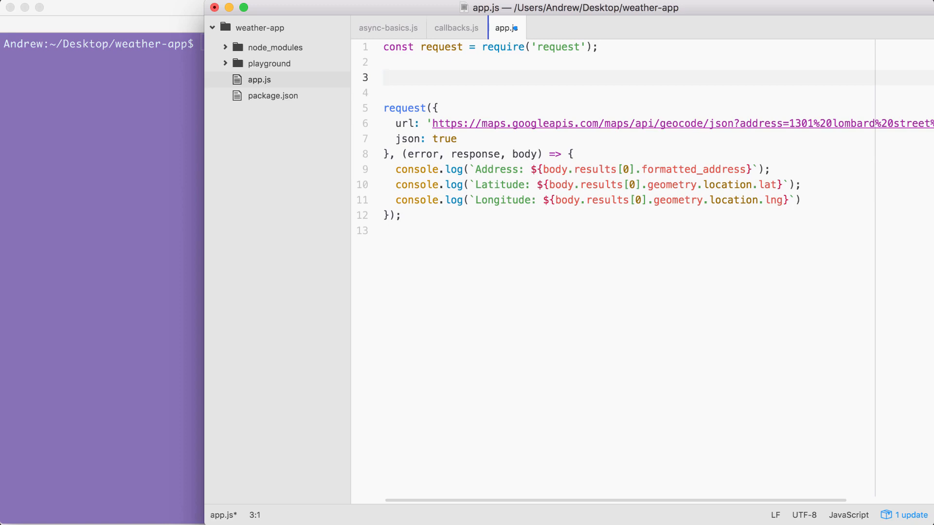
{"action": "type", "text": "//"}
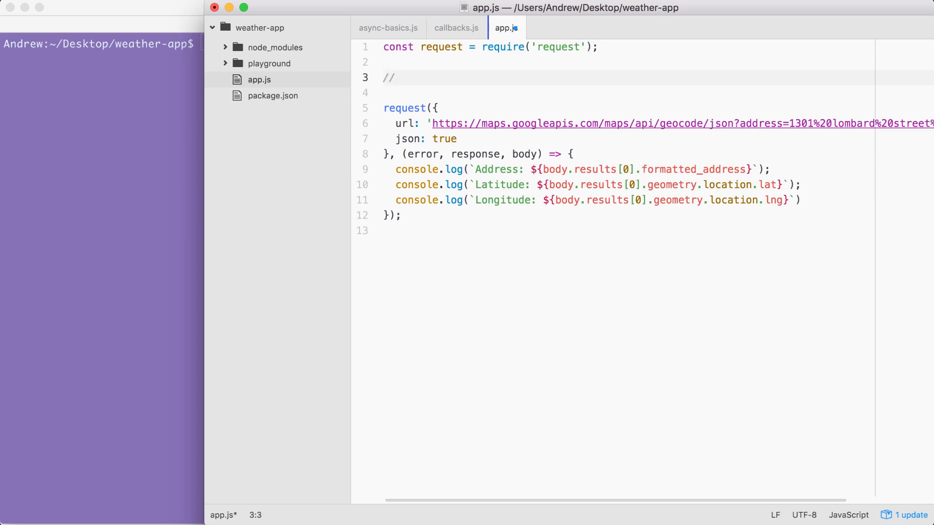
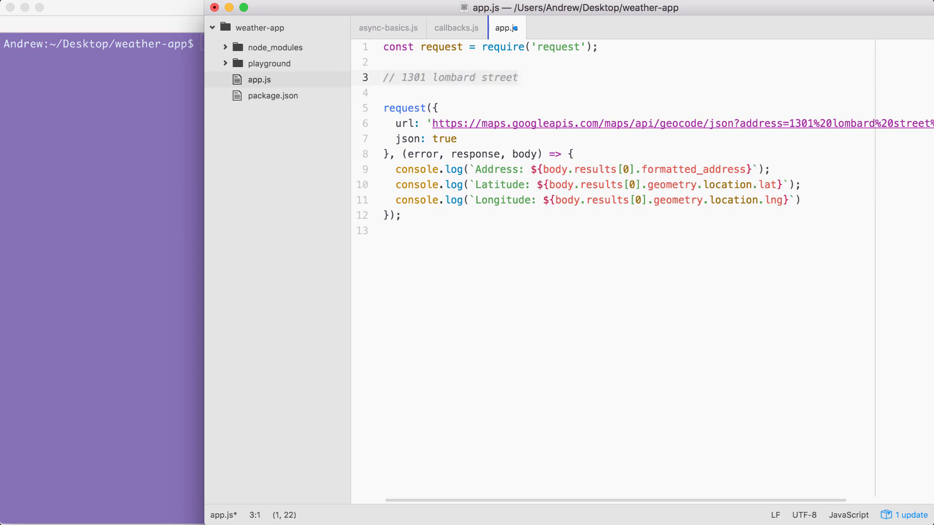
{"action": "mouse_move", "coordinate": [789, 125]}
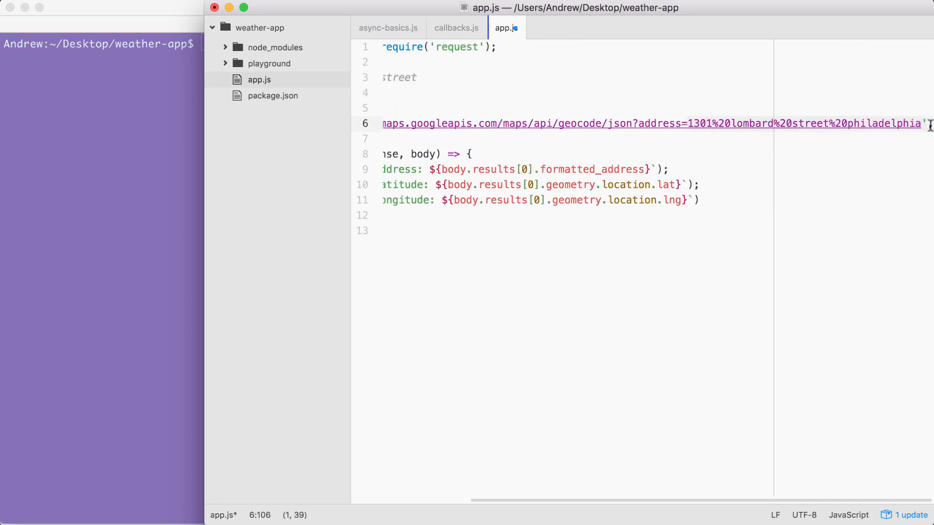
{"action": "key", "text": "Backspace"}
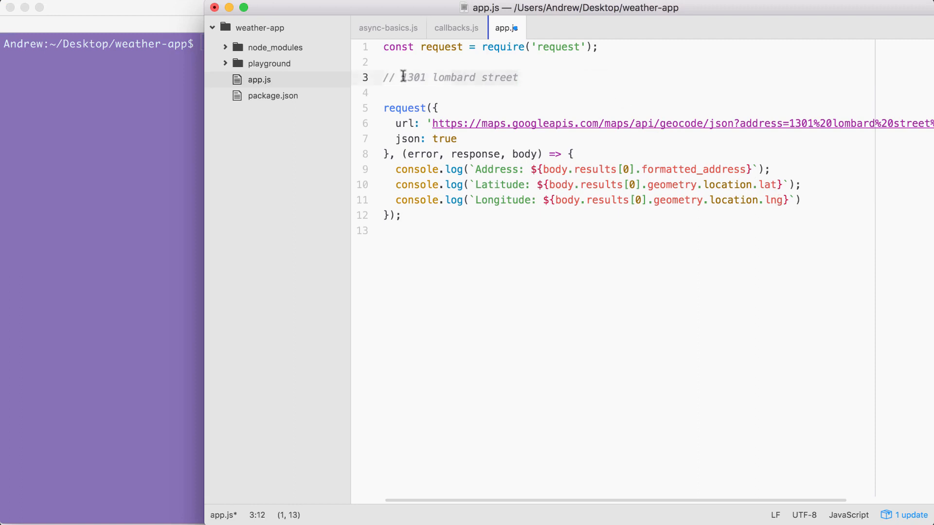
{"action": "key", "text": "Backspace"}
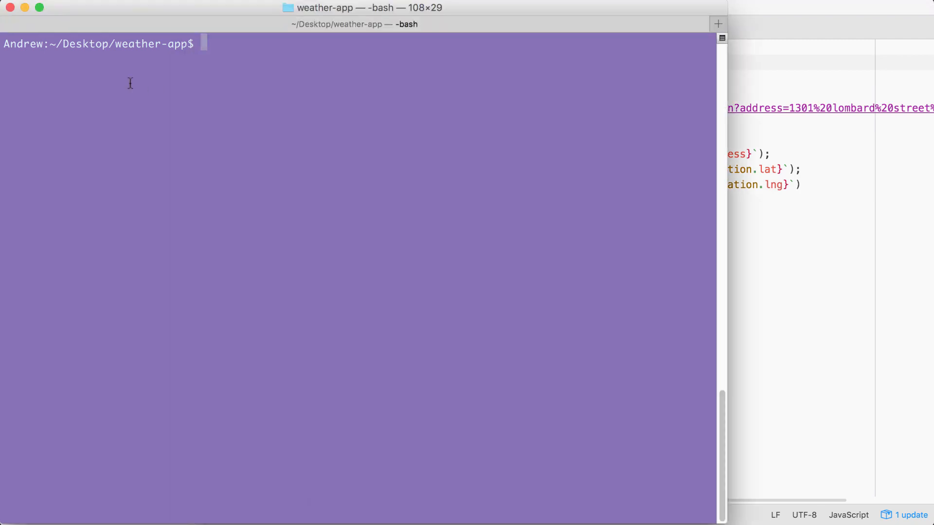
{"action": "type", "text": "npm"}
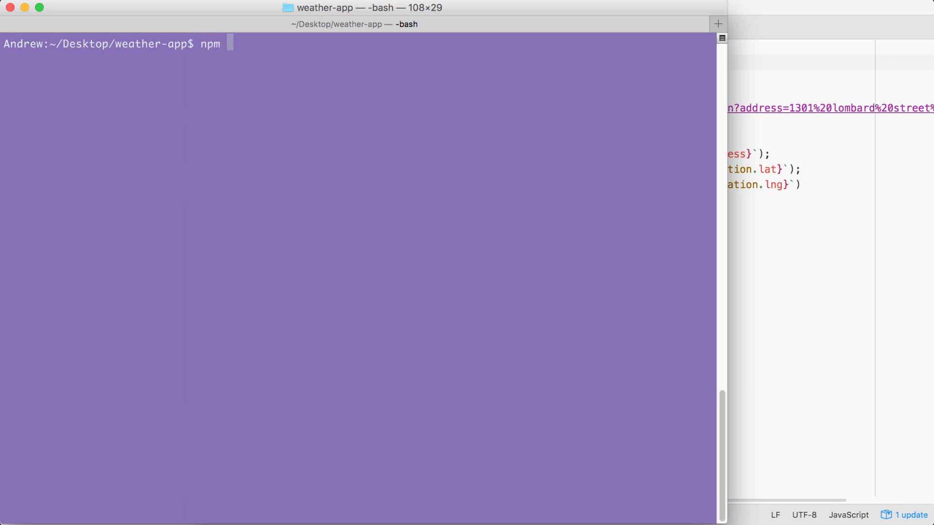
{"action": "type", "text": "install"}
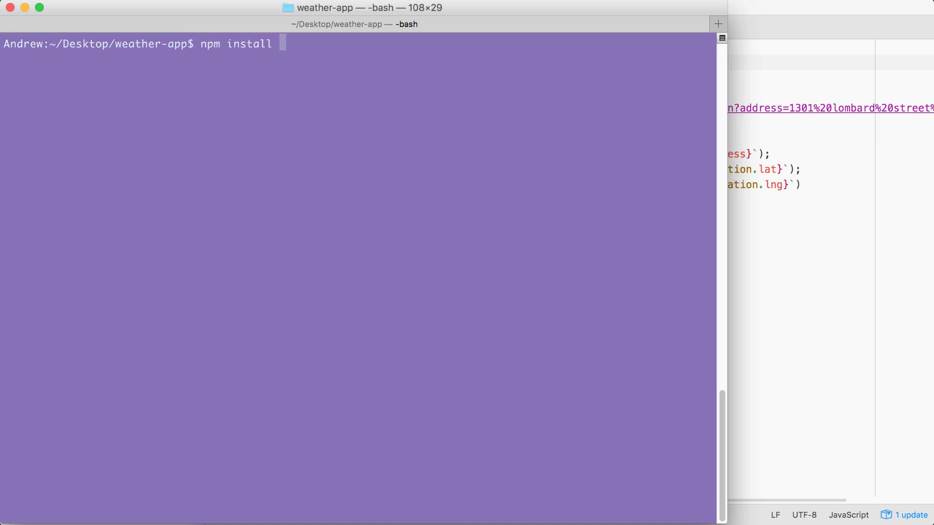
{"action": "type", "text": "yargs"}
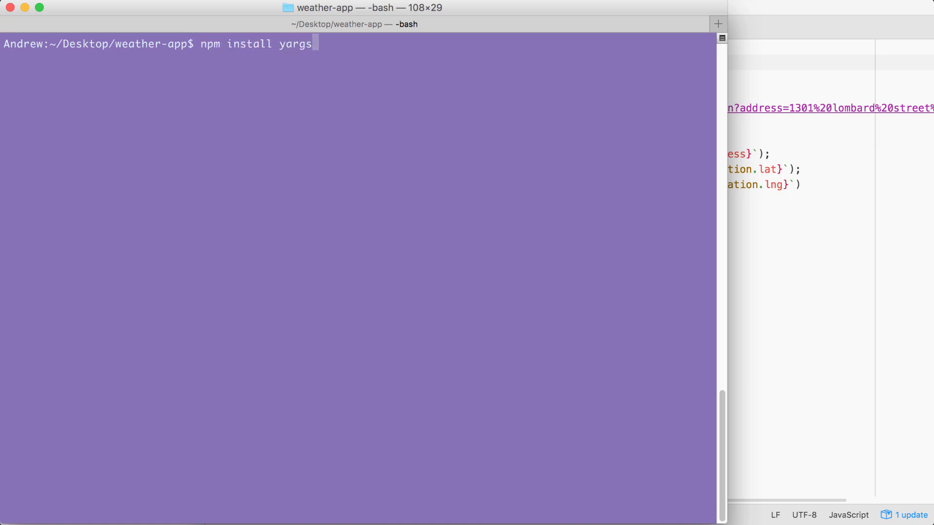
{"action": "type", "text": "@4."}
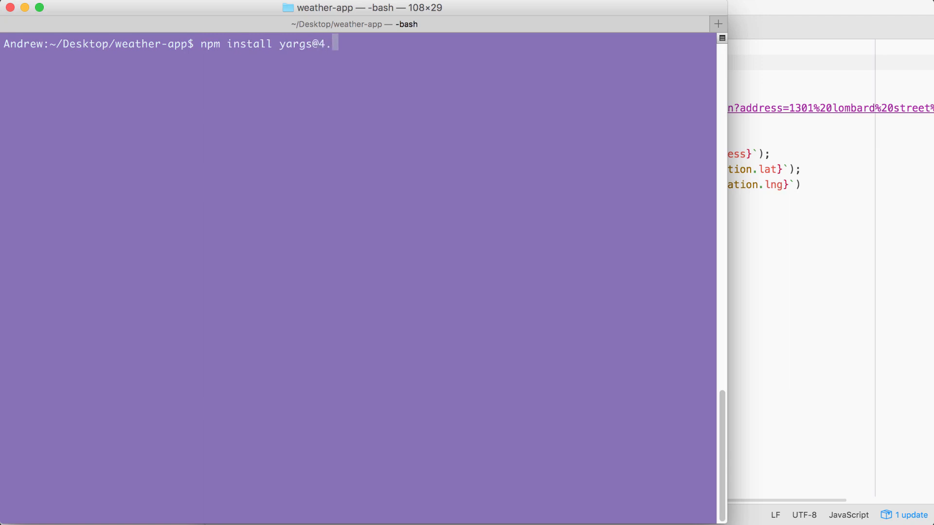
{"action": "type", "text": "8.1"}
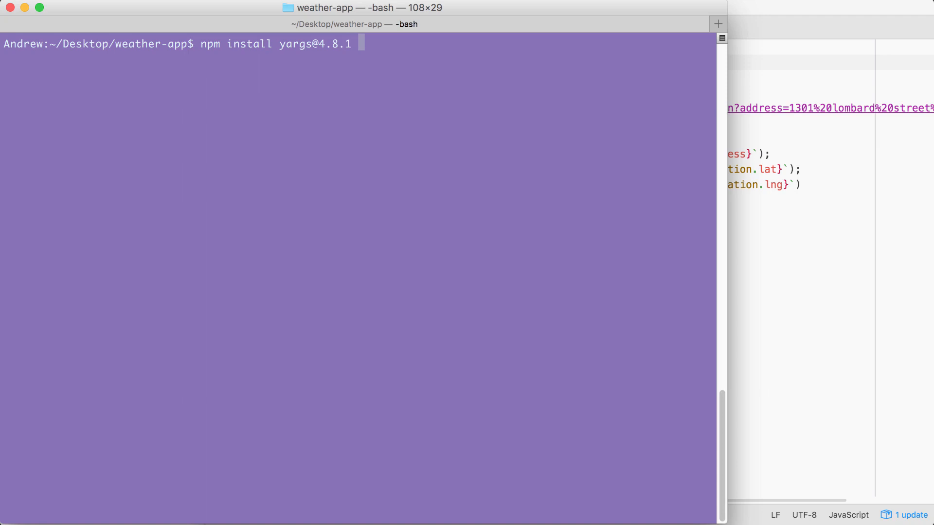
{"action": "type", "text": "--save"}
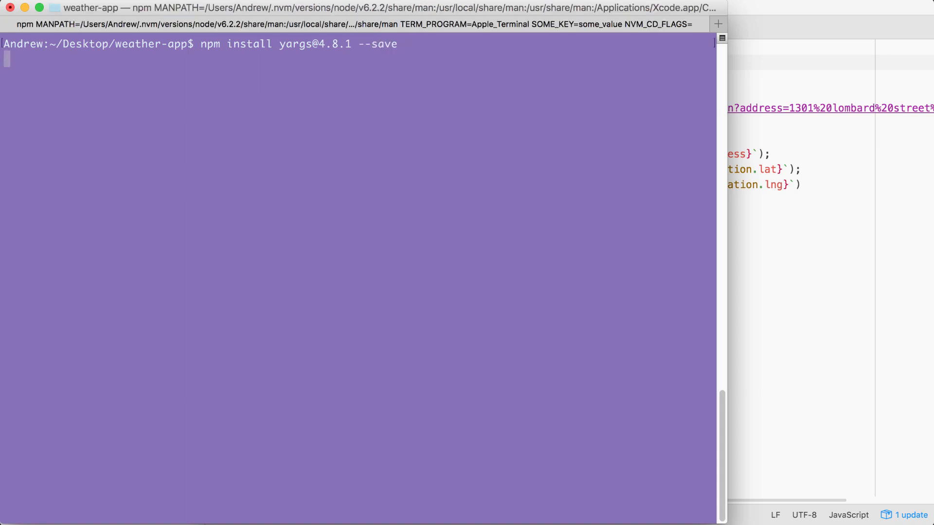
{"action": "key", "text": "Return"}
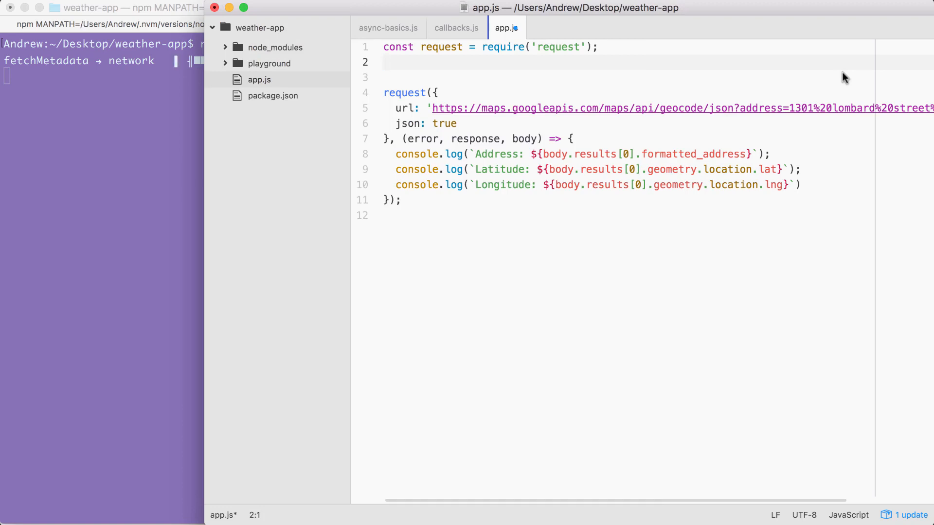
Add const yargs = require('yargs'); to app.js.
{"action": "type", "text": "const"}
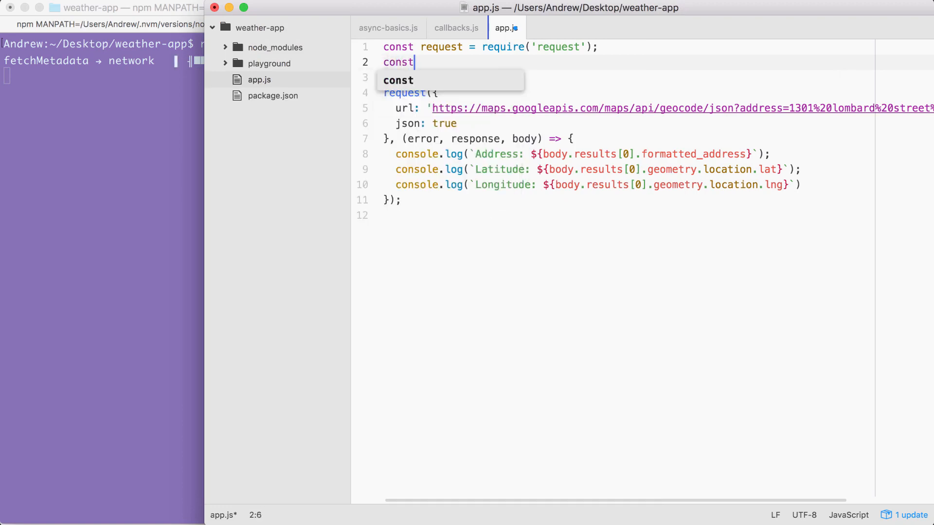
{"action": "type", "text": "yargs"}
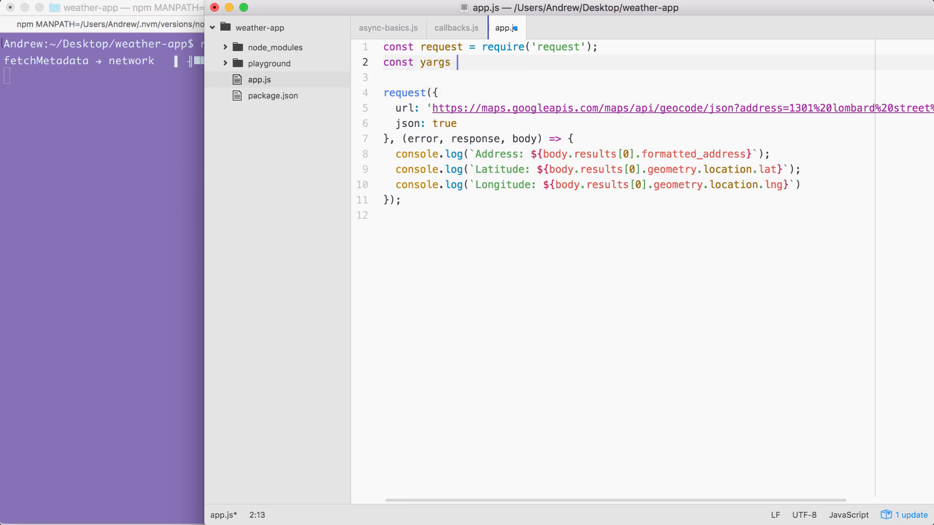
{"action": "type", "text": "= require"}
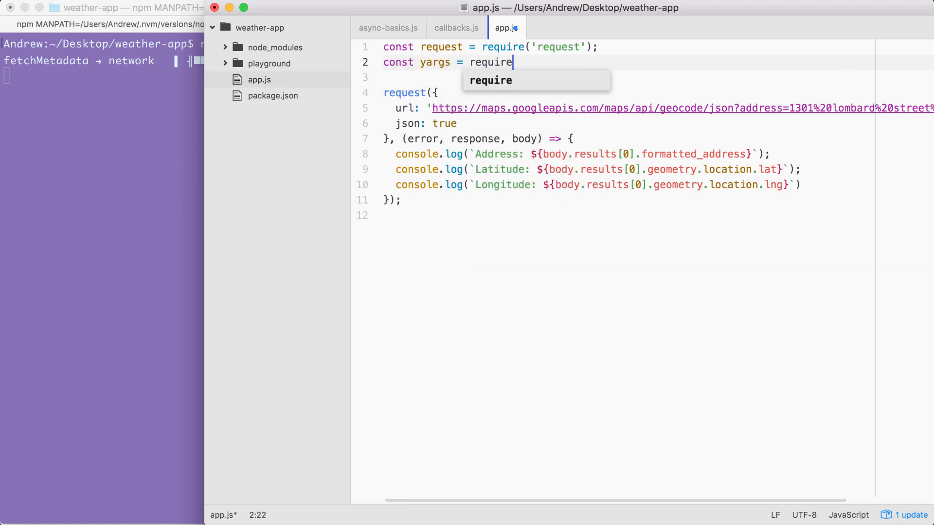
{"action": "type", "text": "('yargs');"}
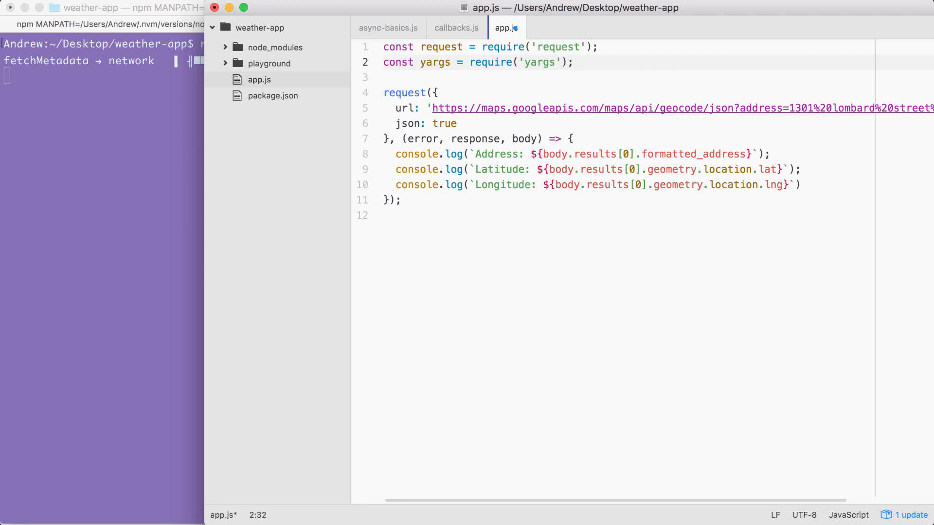
Begin the line const argv = yargs below the require.
{"action": "type", "text": "c"}
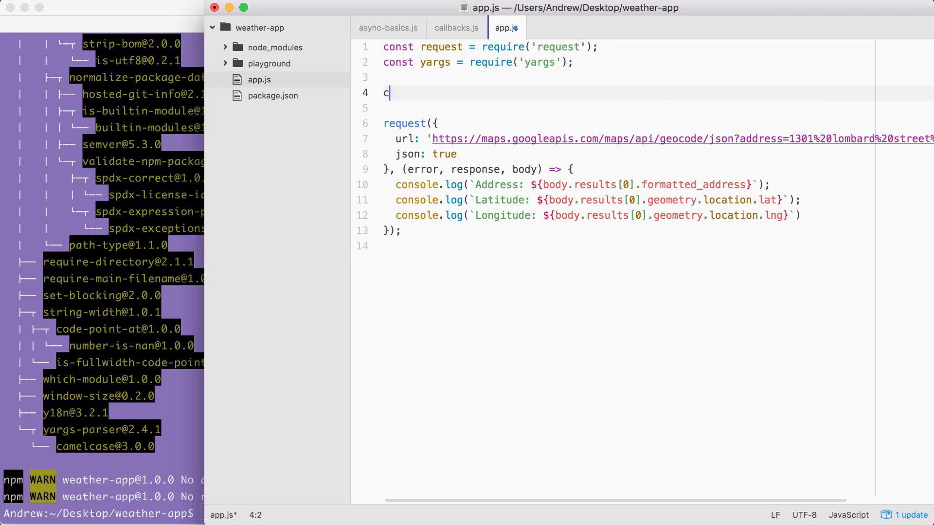
{"action": "type", "text": "onst argv"}
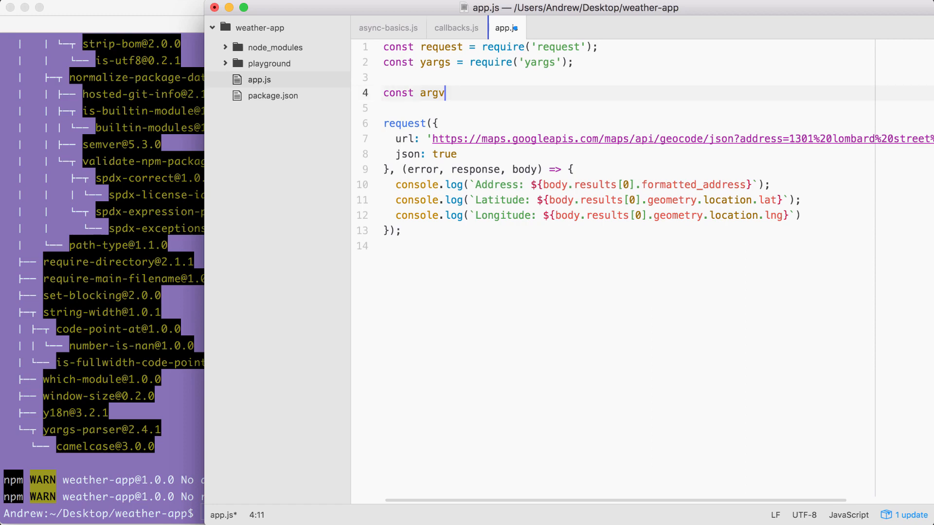
{"action": "type", "text": "= yar"}
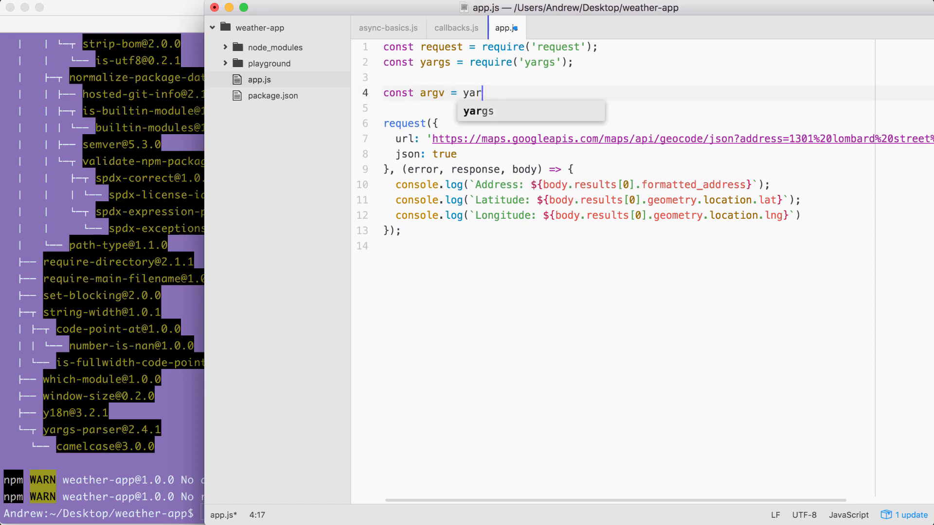
{"action": "type", "text": "gs"}
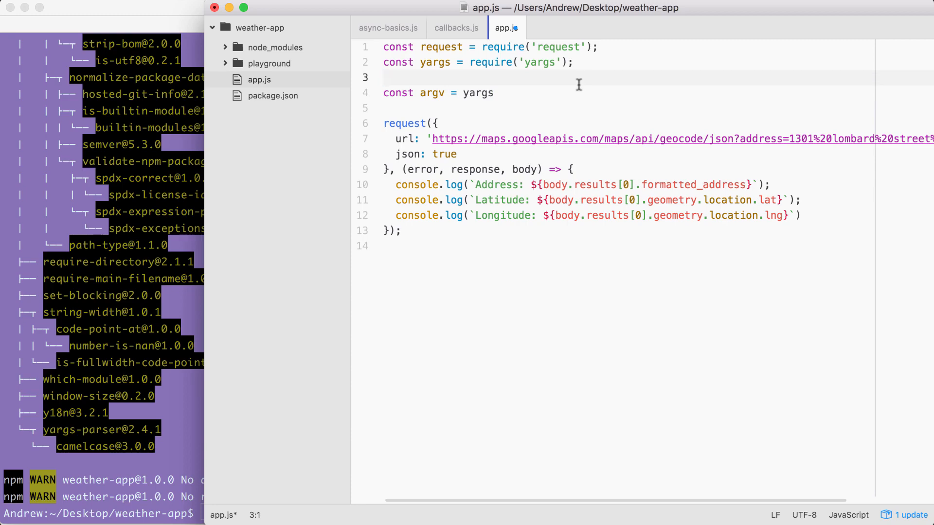
{"action": "left_click", "coordinate": [383, 78]}
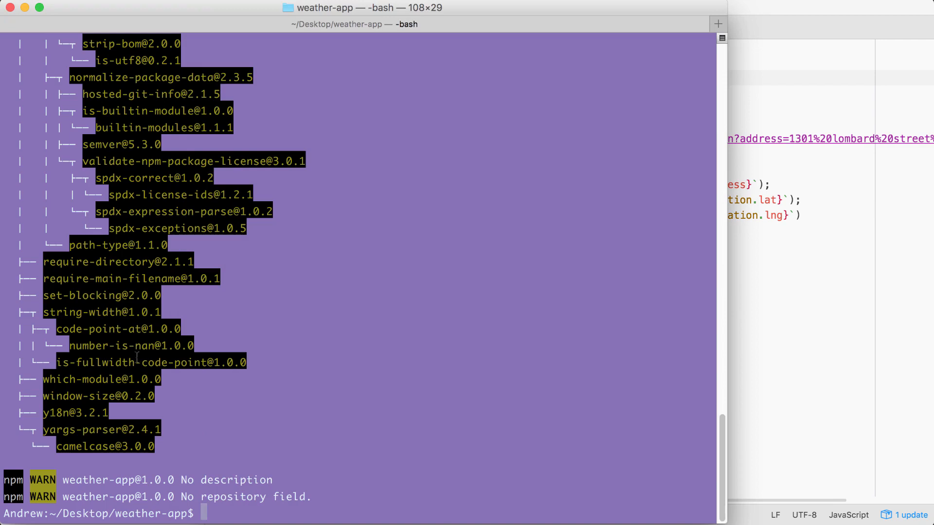
{"action": "type", "text": "node app."}
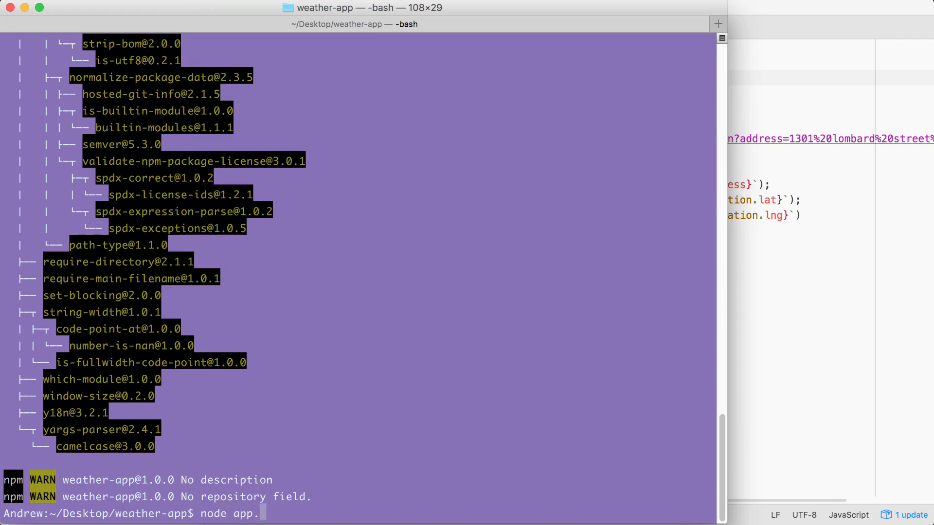
{"action": "type", "text": "js --"}
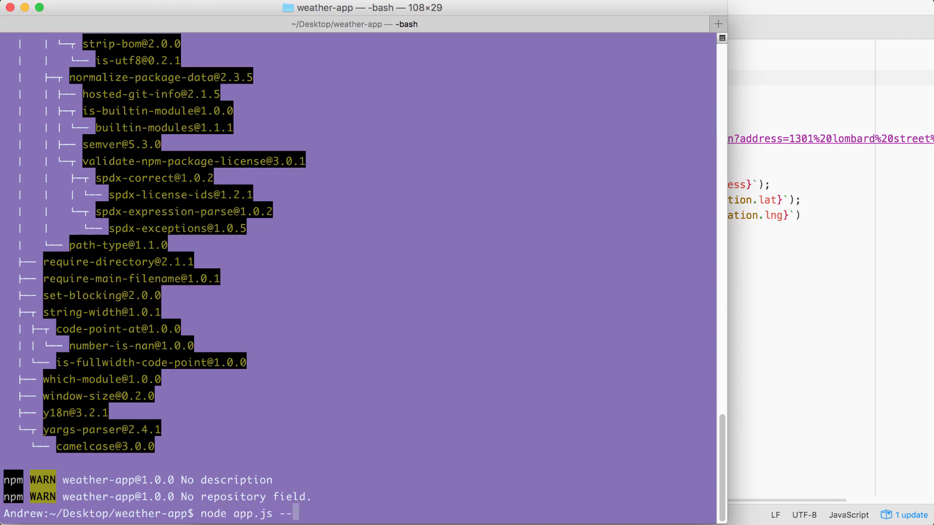
{"action": "type", "text": "address '"}
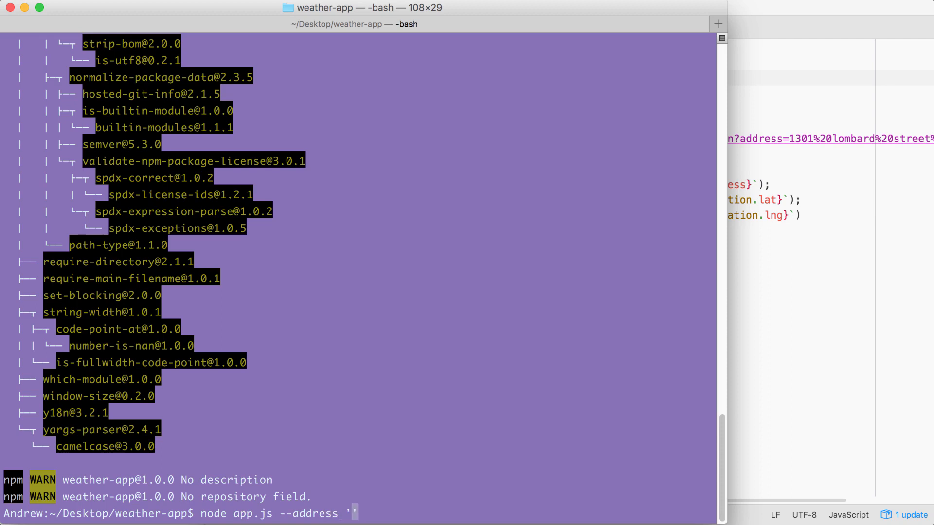
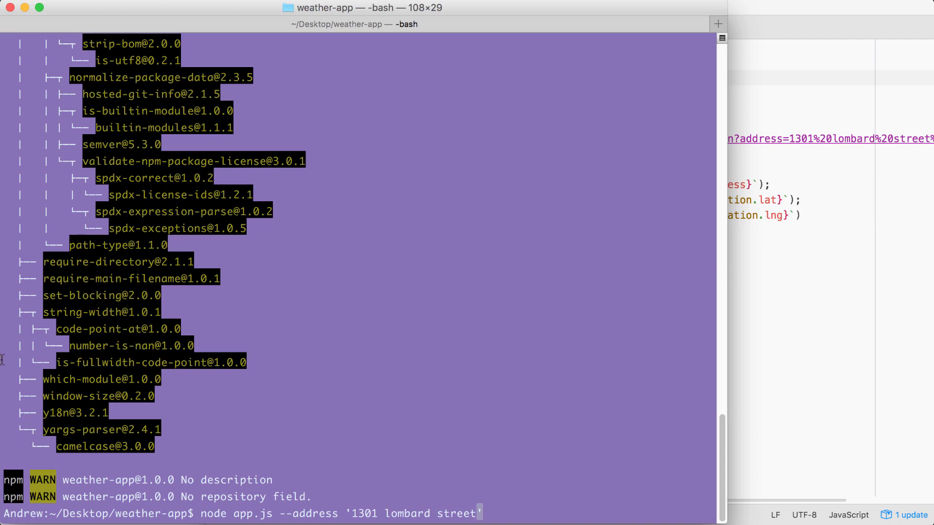
{"action": "mouse_move", "coordinate": [287, 479]}
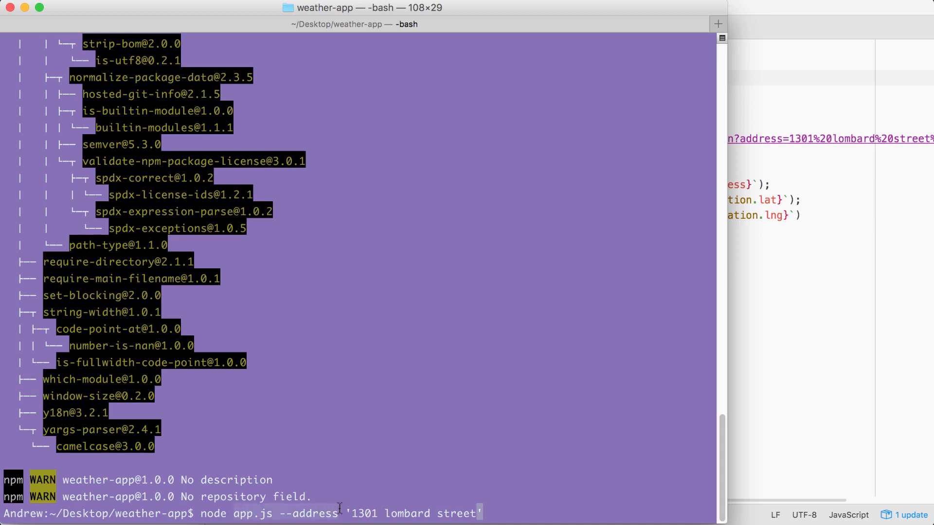
{"action": "mouse_move", "coordinate": [740, 80]}
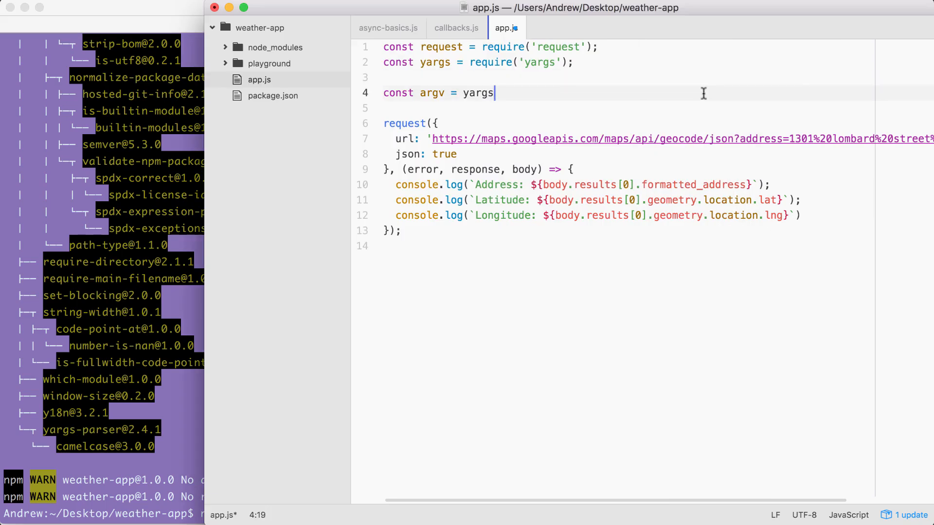
Chain .options() onto yargs on its own line and open the 'a' option object.
{"action": "type", "text": ".opt"}
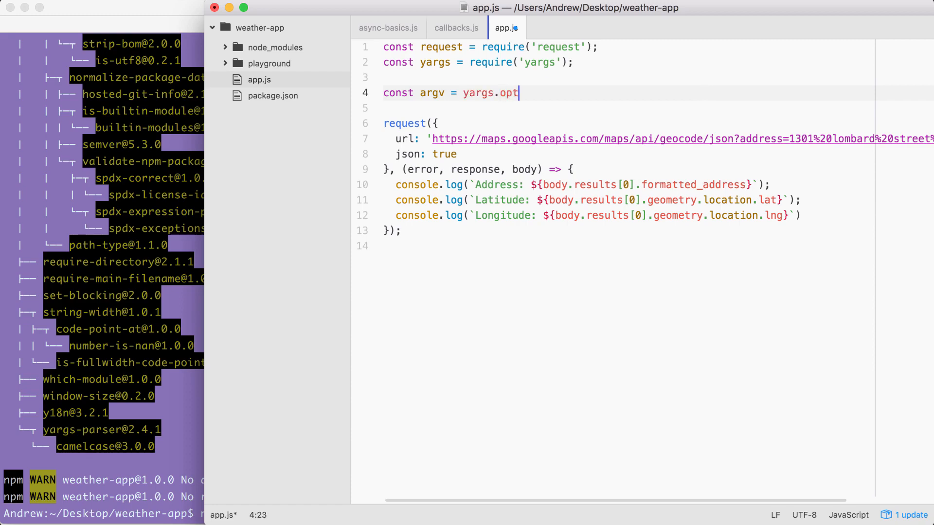
{"action": "type", "text": "ions({"}
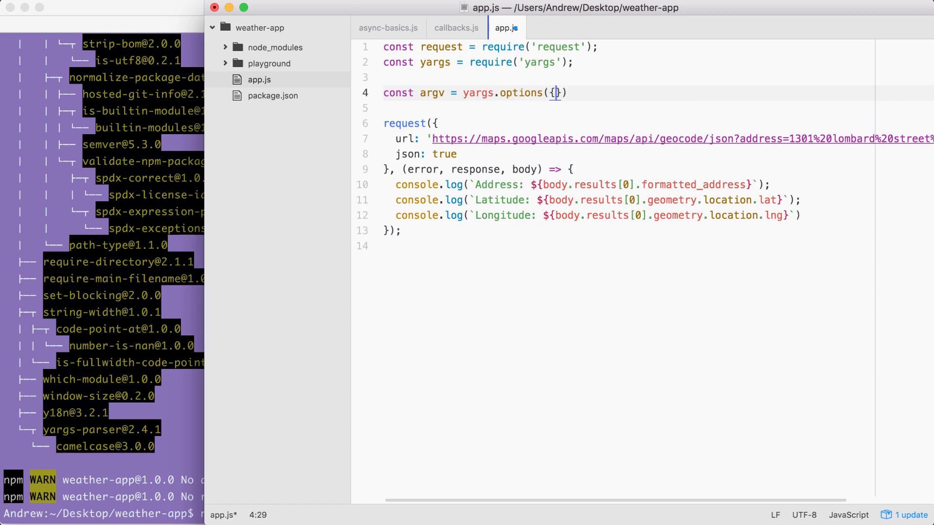
{"action": "key", "text": "Enter"}
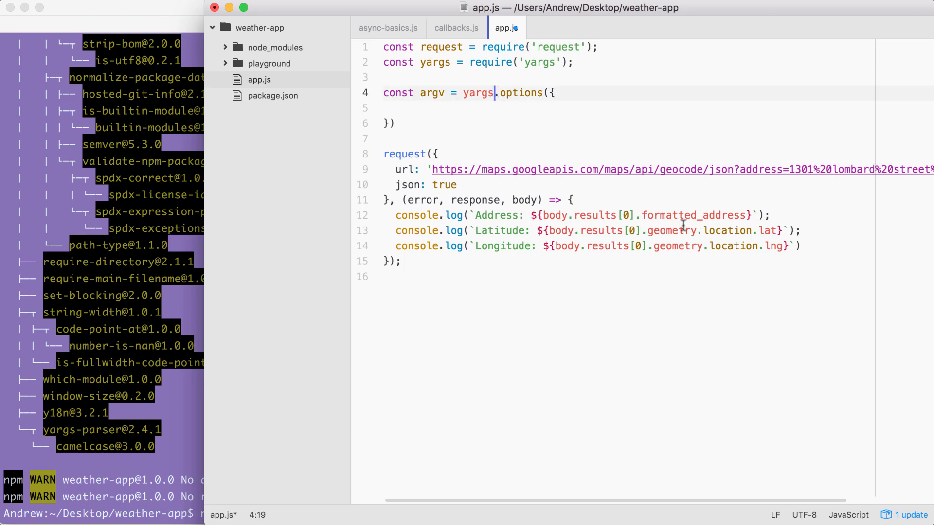
{"action": "key", "text": "Enter"}
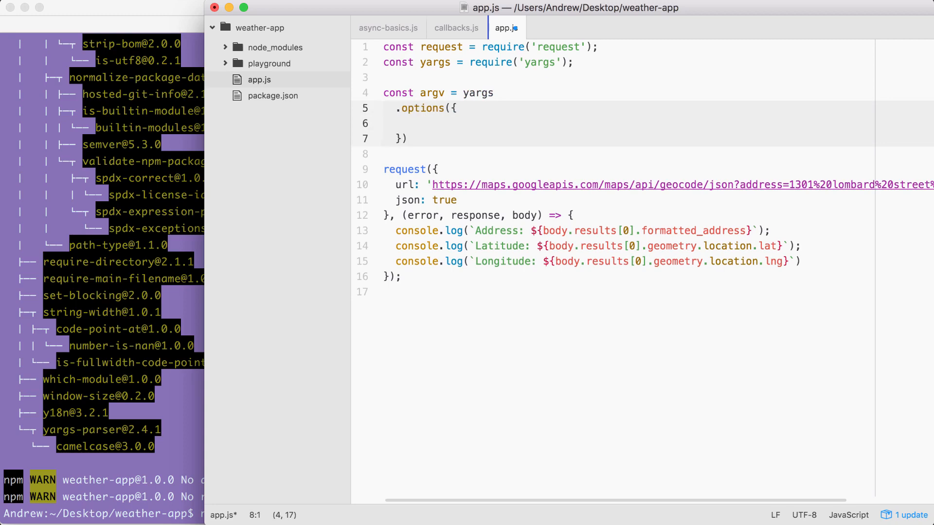
{"action": "left_click", "coordinate": [418, 124]}
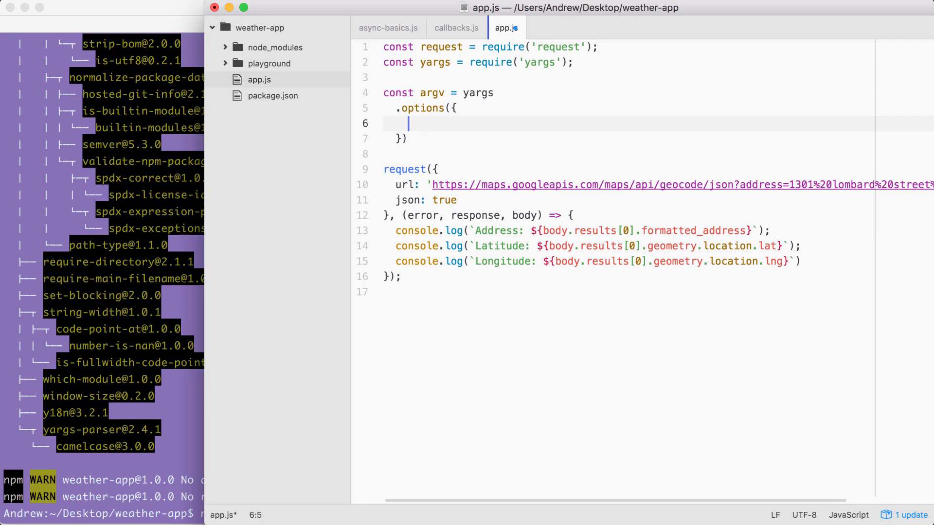
{"action": "type", "text": "adres"}
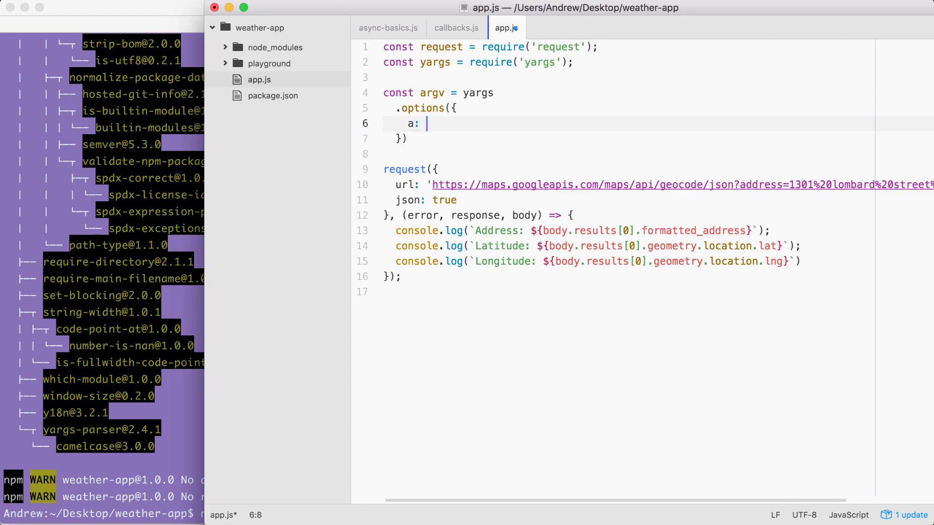
{"action": "type", "text": "{"}
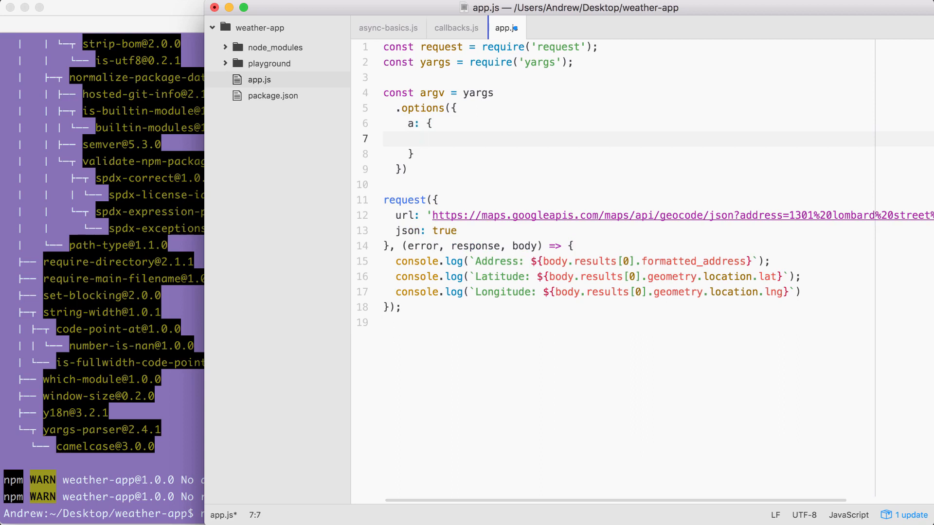
Give option a demand: true and alias: 'address'.
{"action": "left_click", "coordinate": [420, 139]}
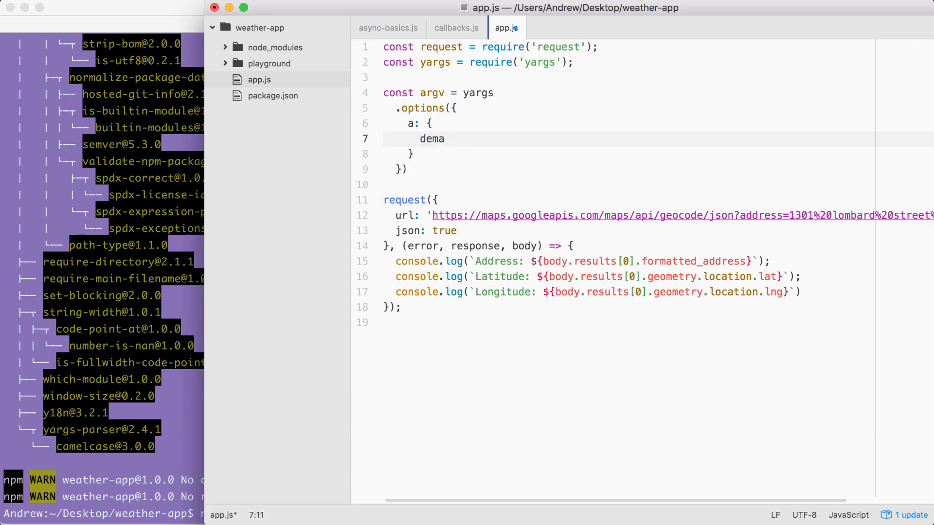
{"action": "type", "text": "nd"}
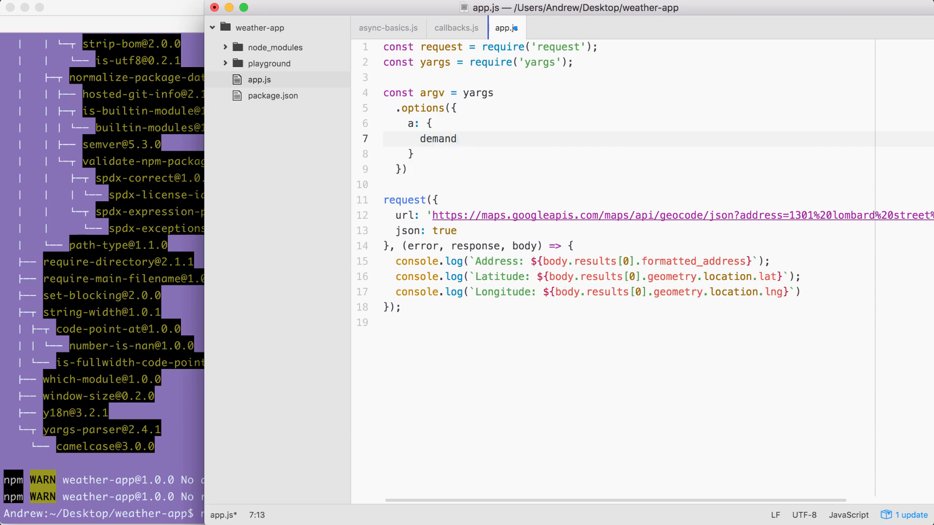
{"action": "type", "text": ": true"}
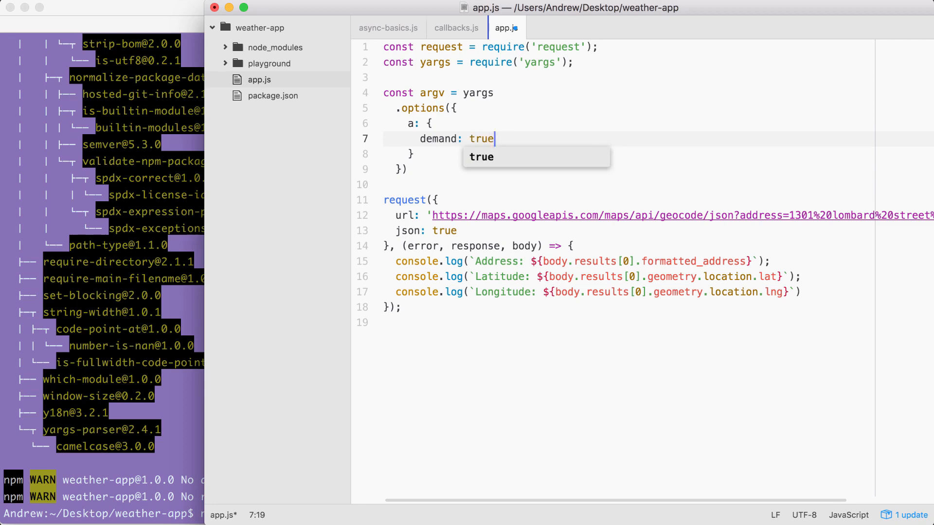
{"action": "type", "text": ","}
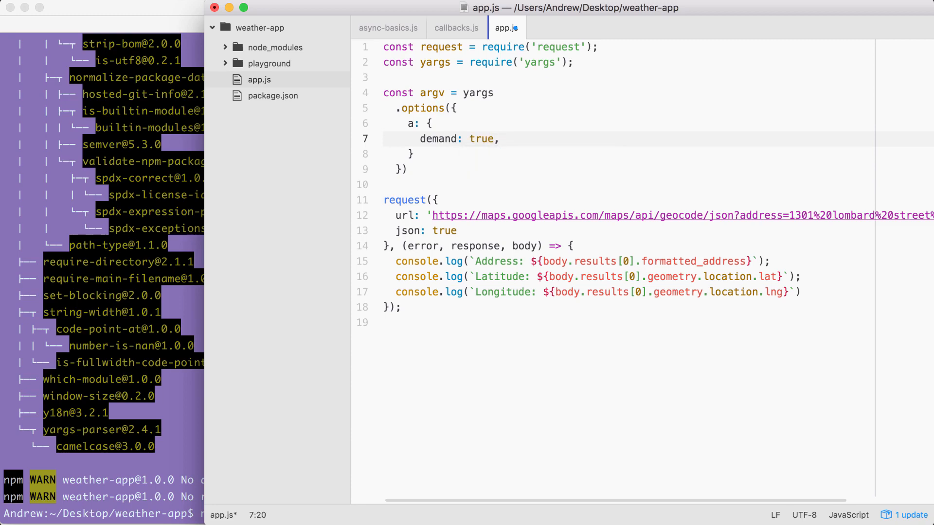
{"action": "type", "text": "alias"}
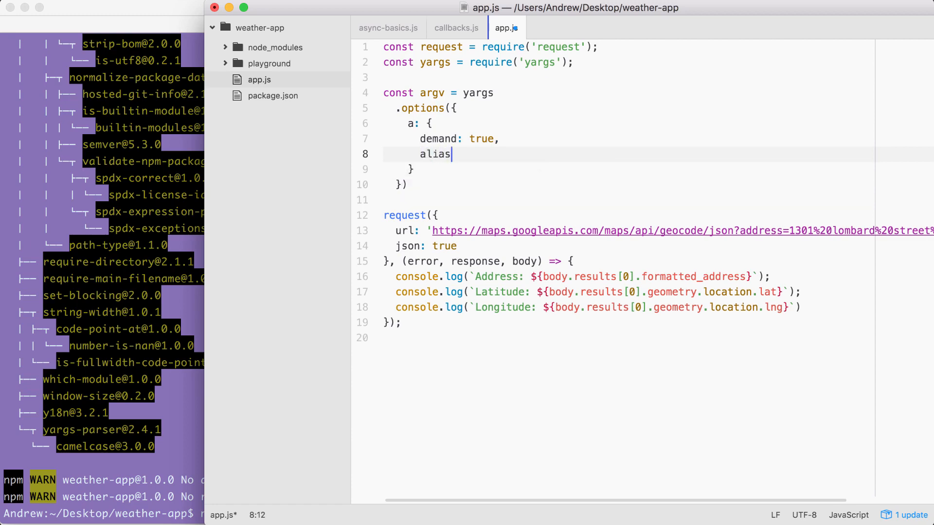
{"action": "type", "text": ": ''"}
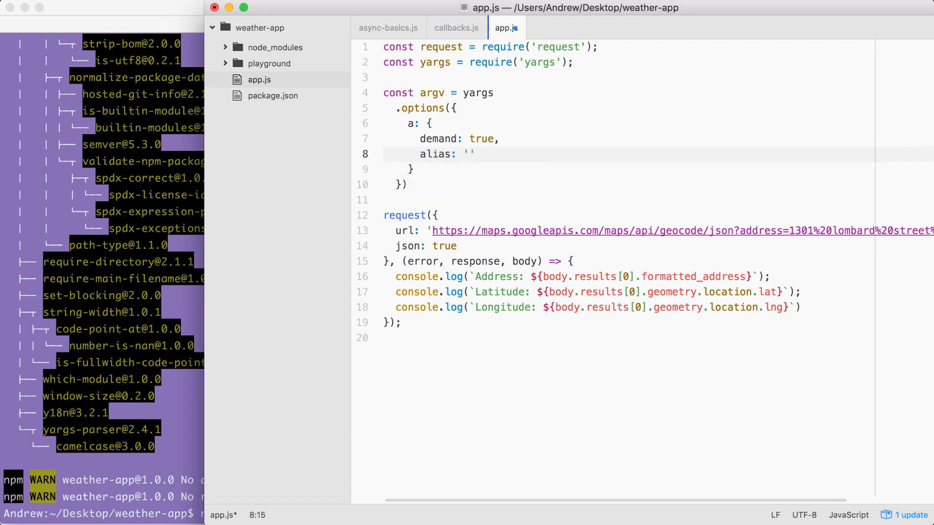
{"action": "type", "text": "address"}
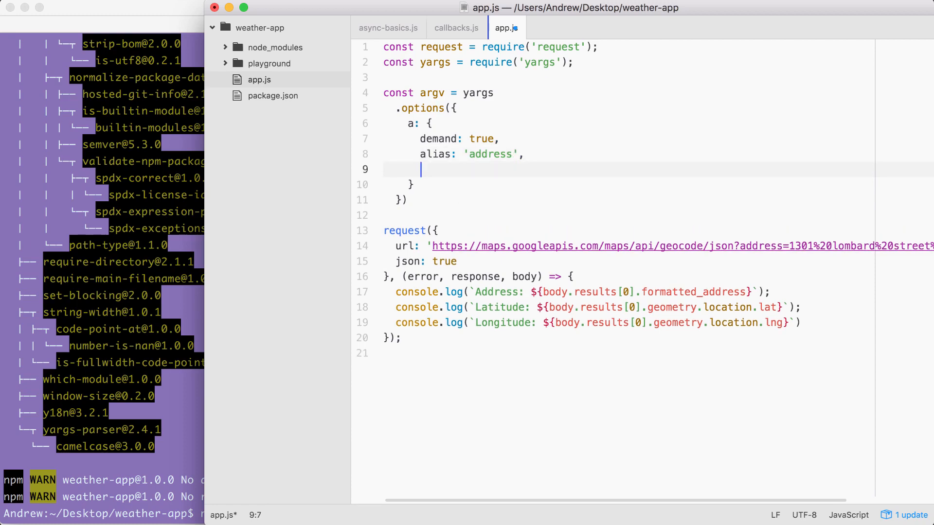
Add describe: 'Address to fetch weather for' to option a.
{"action": "type", "text": "describe:"}
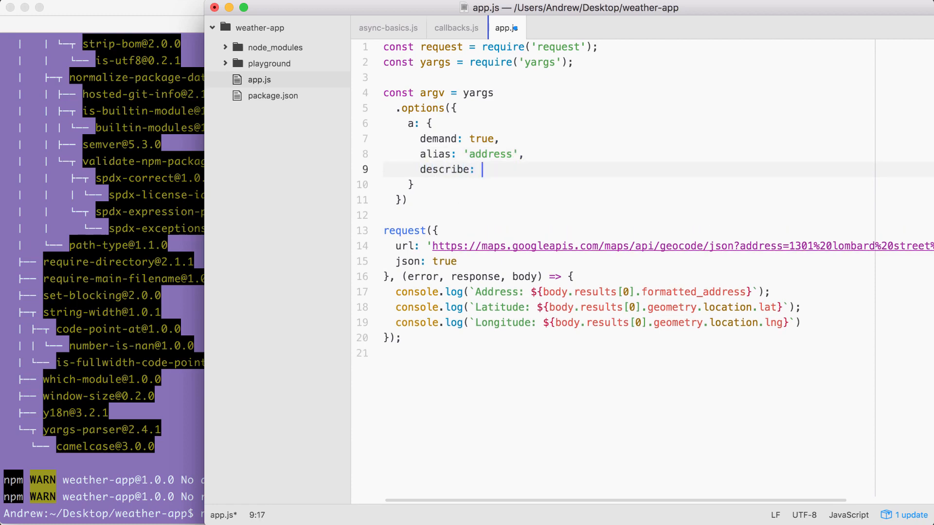
{"action": "type", "text": "'"}
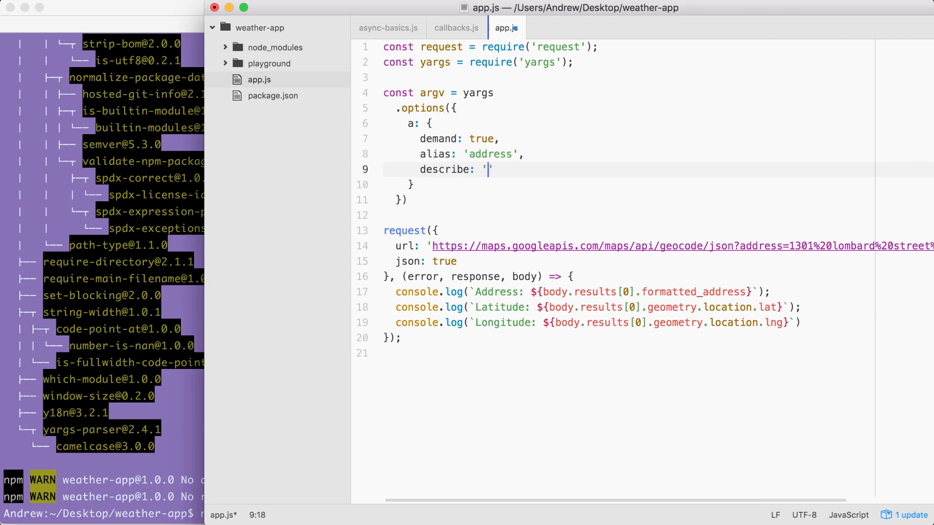
{"action": "type", "text": "Address to fetch we"}
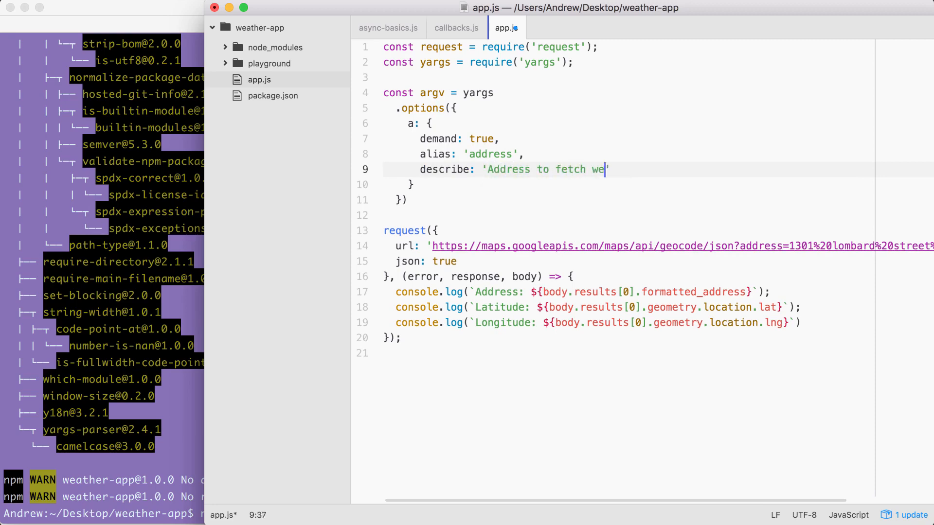
{"action": "type", "text": "ather for'"}
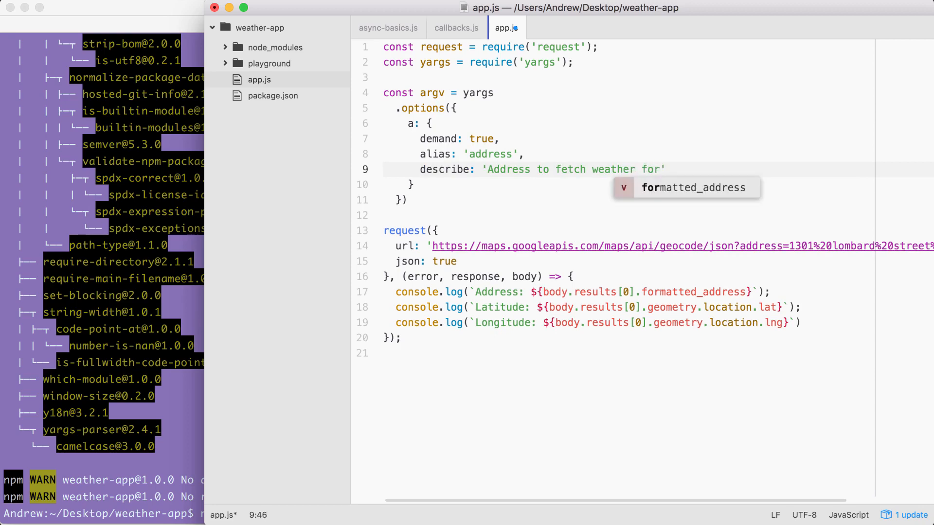
{"action": "key", "text": "Escape"}
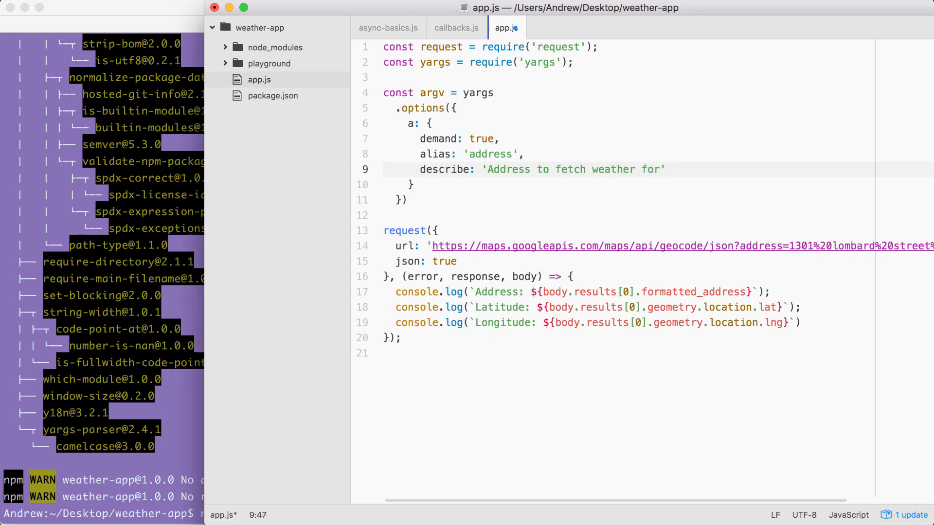
{"action": "left_click", "coordinate": [666, 169]}
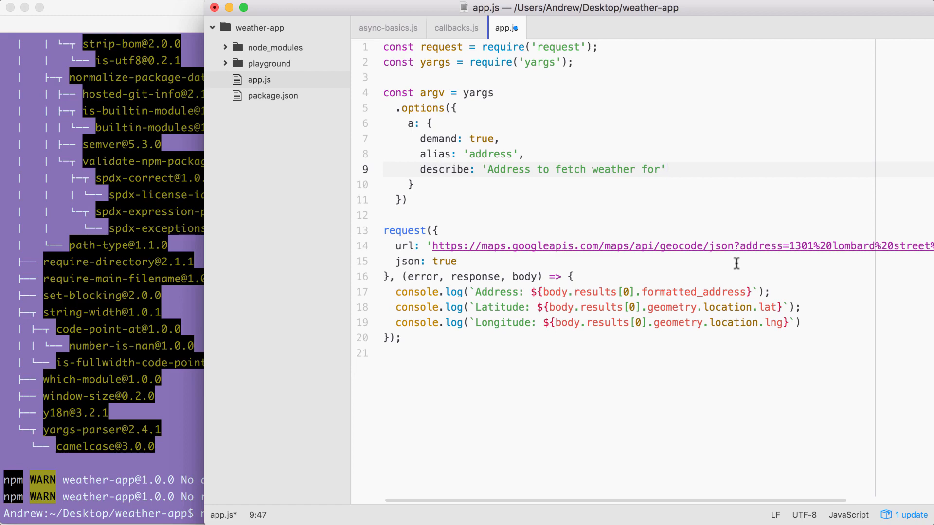
Add string: true as a new property of option a.
{"action": "key", "text": "Enter"}
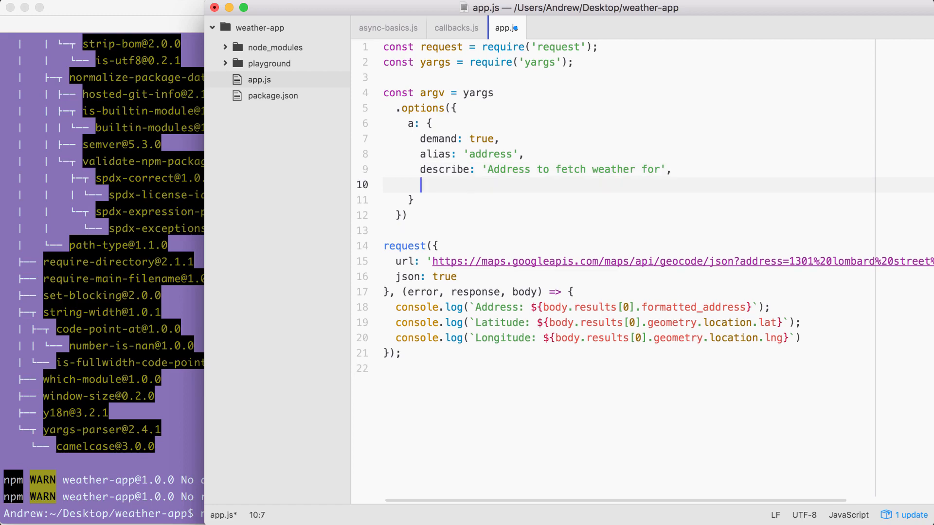
{"action": "type", "text": "string"}
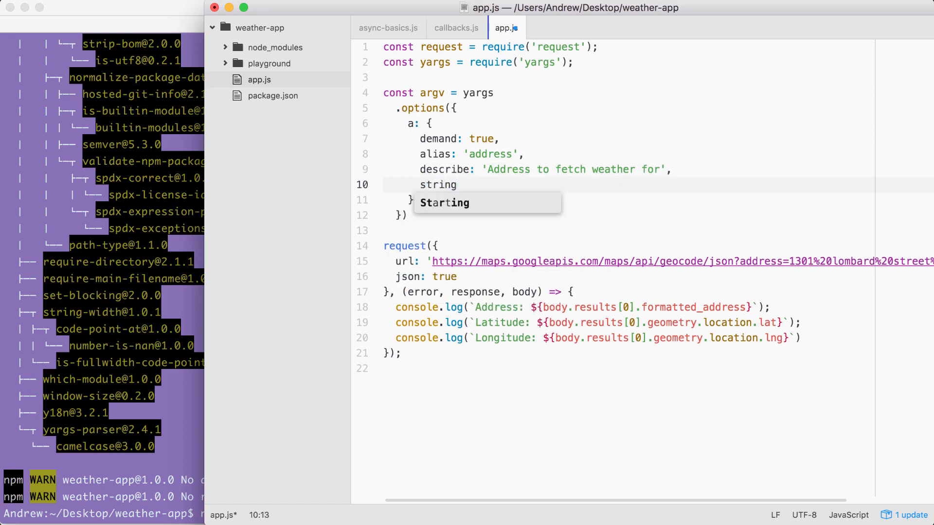
{"action": "type", "text": ":"}
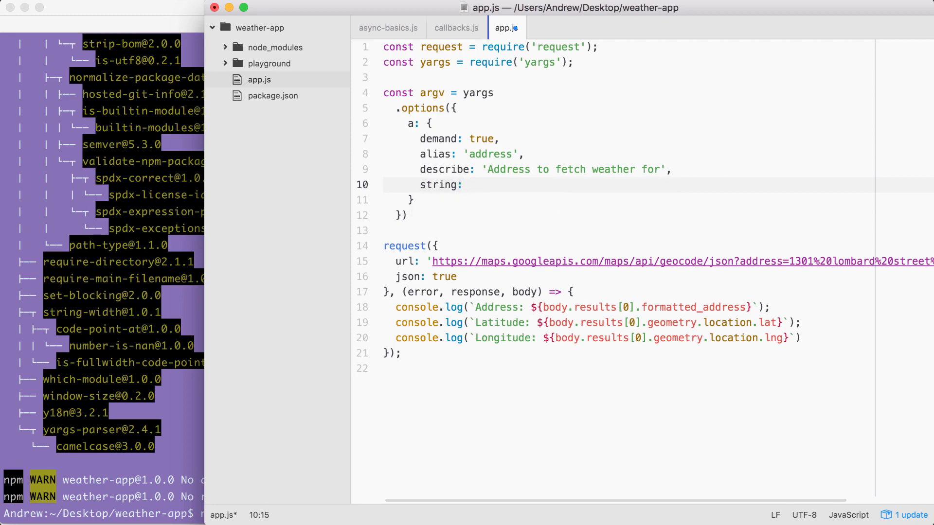
{"action": "type", "text": "true"}
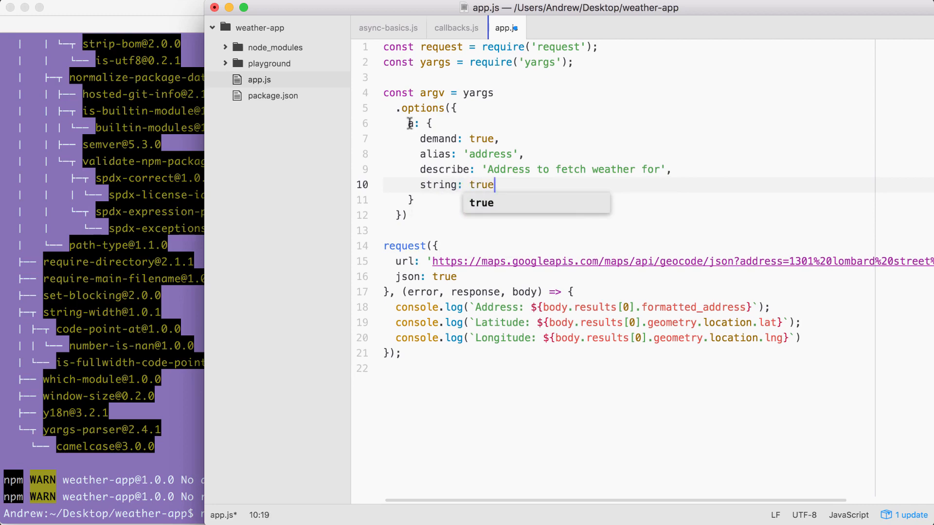
{"action": "left_click", "coordinate": [409, 123]}
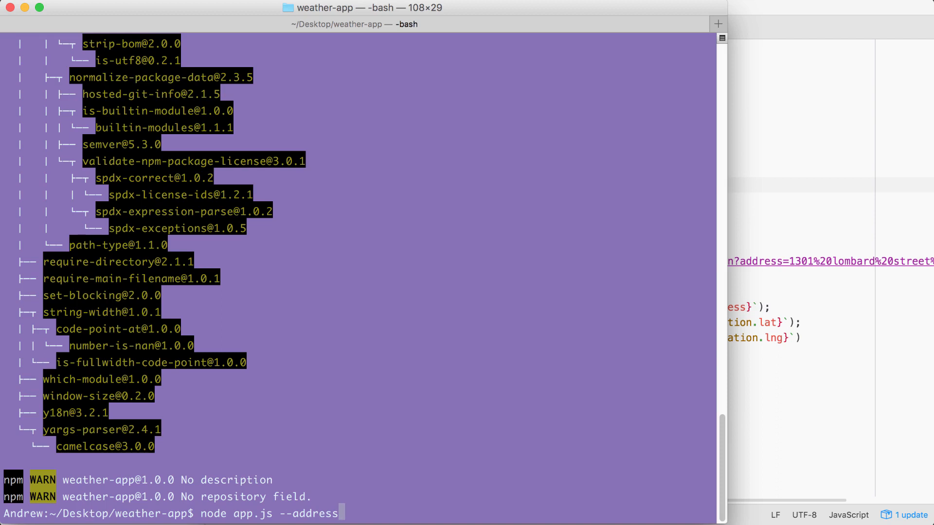
{"action": "mouse_move", "coordinate": [784, 190]}
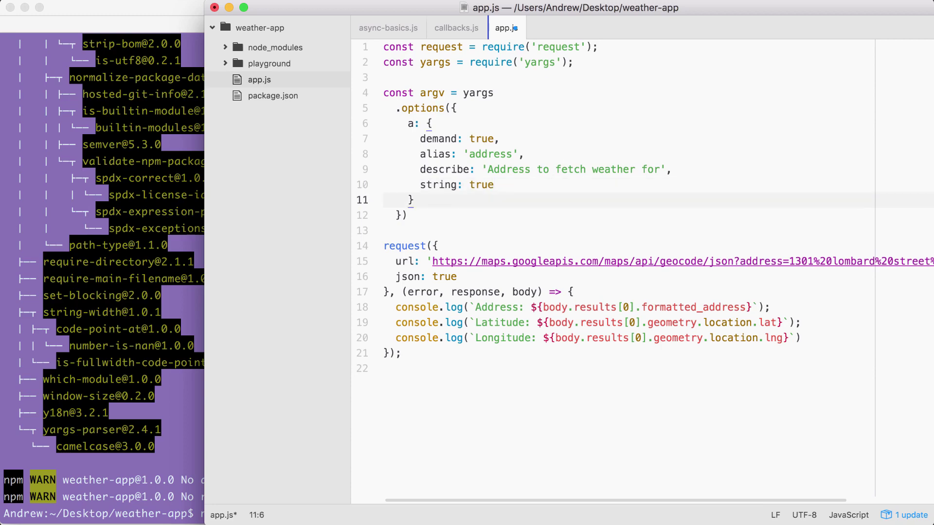
Append .help() to the yargs chain and finish it with .argv;.
{"action": "key", "text": "Enter"}
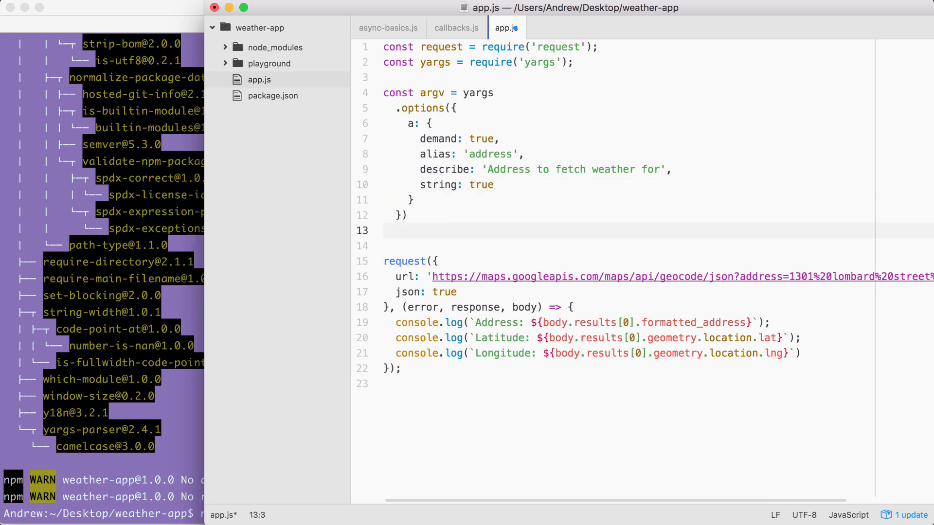
{"action": "type", "text": ".help"}
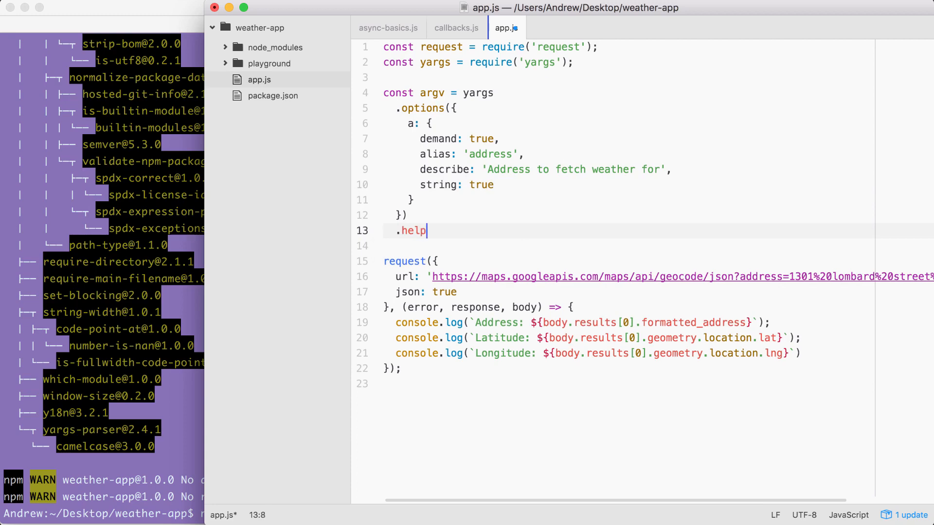
{"action": "type", "text": "()"}
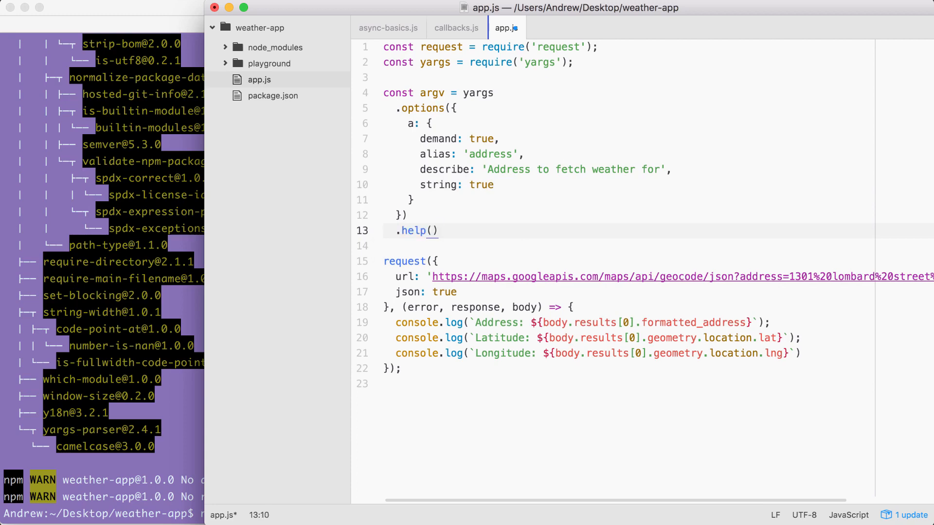
{"action": "left_click", "coordinate": [437, 231]}
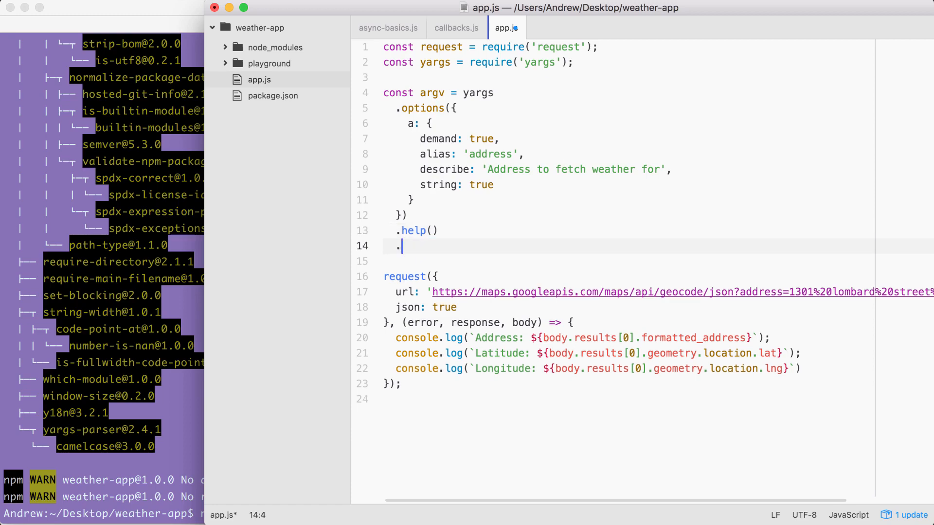
{"action": "type", "text": "argv;"}
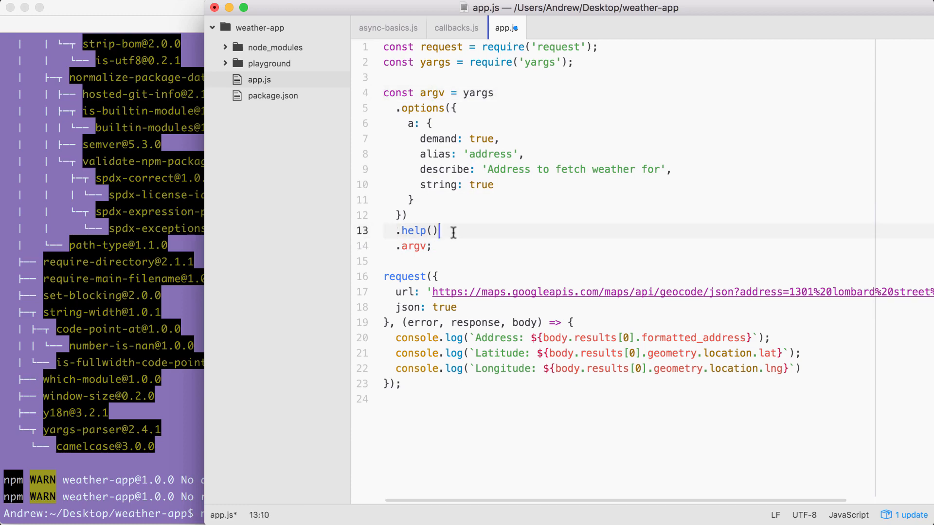
Insert .alias('help', 'h') on a new line after .help().
{"action": "key", "text": "Enter"}
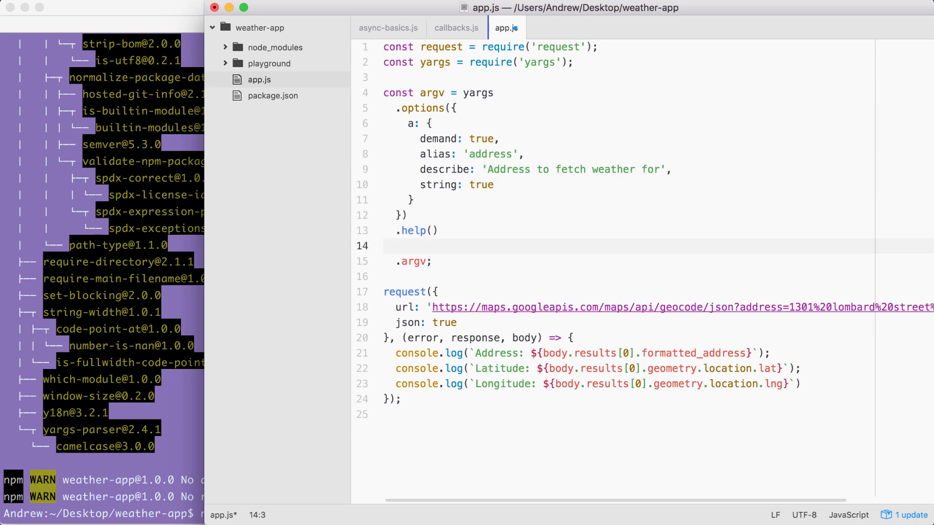
{"action": "type", "text": ".ali"}
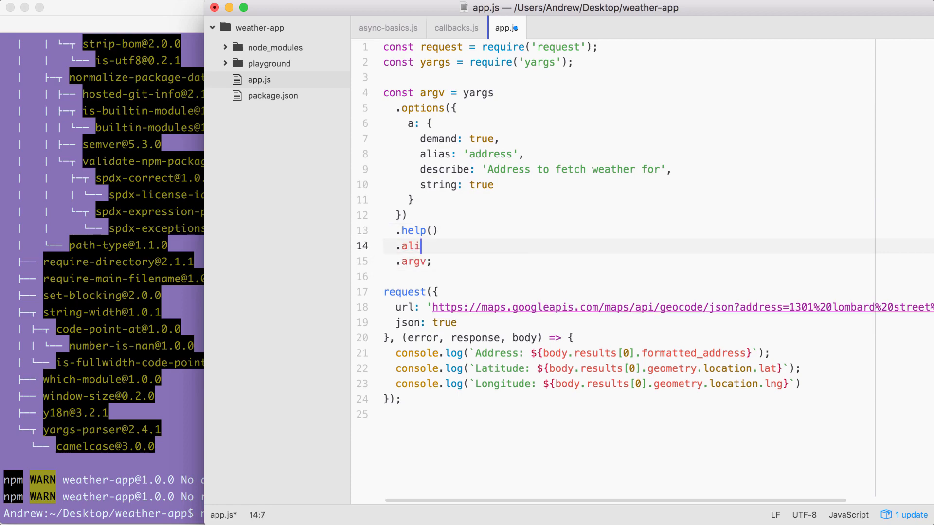
{"action": "type", "text": "as"}
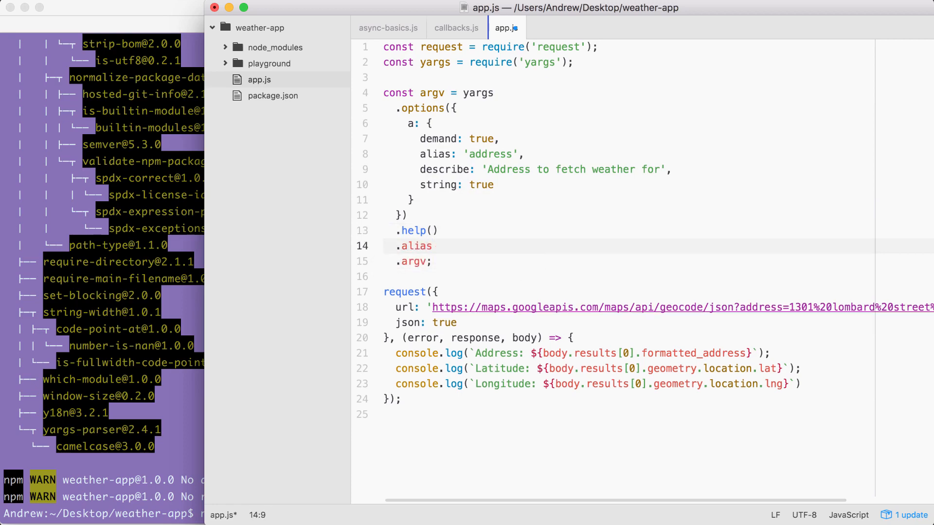
{"action": "type", "text": "("}
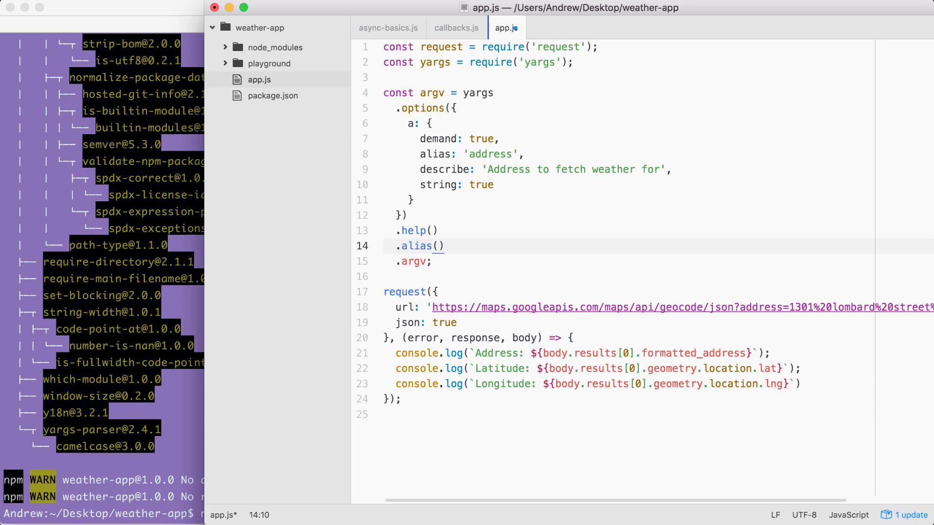
{"action": "left_click", "coordinate": [438, 246]}
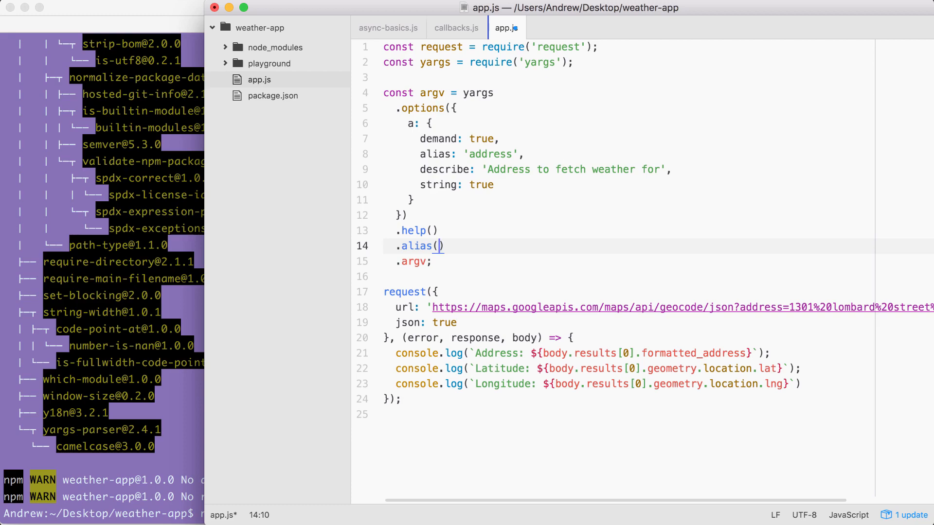
{"action": "type", "text": "'help'"}
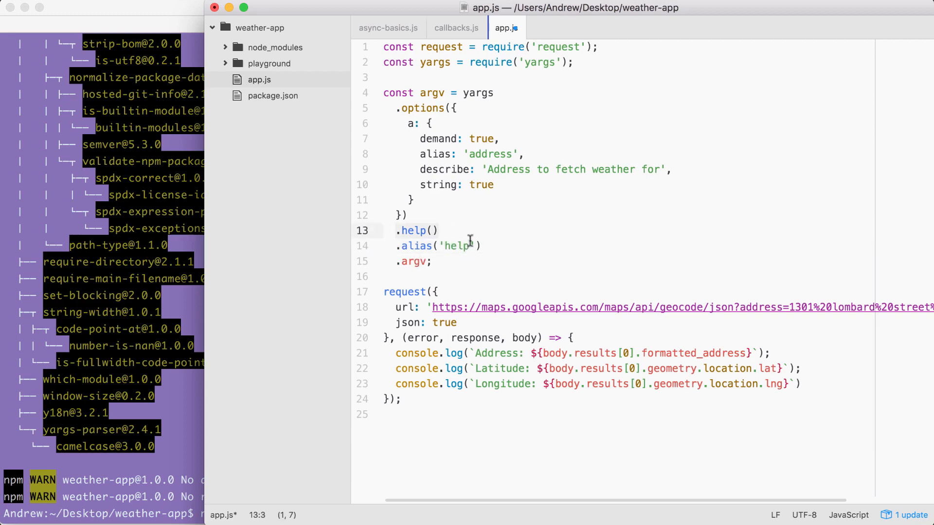
{"action": "type", "text": ", ''"}
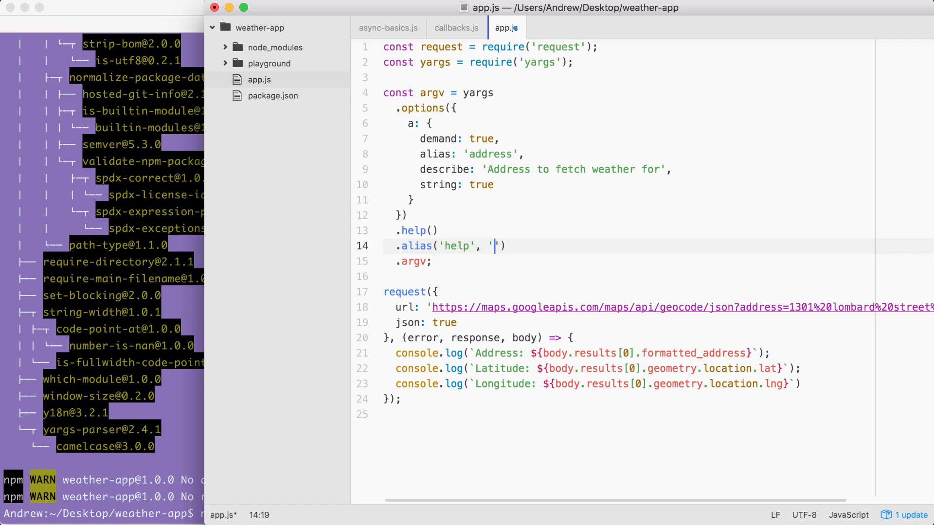
{"action": "type", "text": "h"}
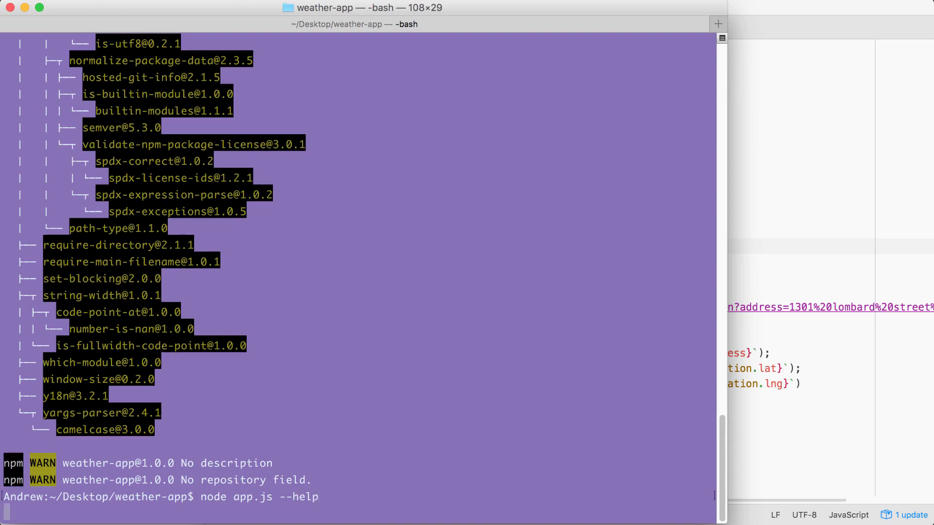
Run the app's help command and enter node app.js --help again to review Options.
{"action": "key", "text": "Return"}
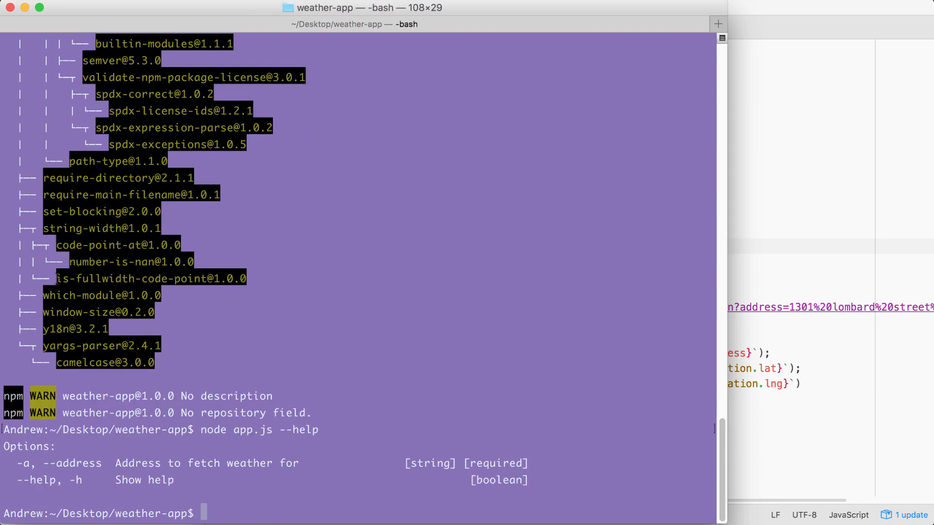
{"action": "type", "text": "node app.js --help"}
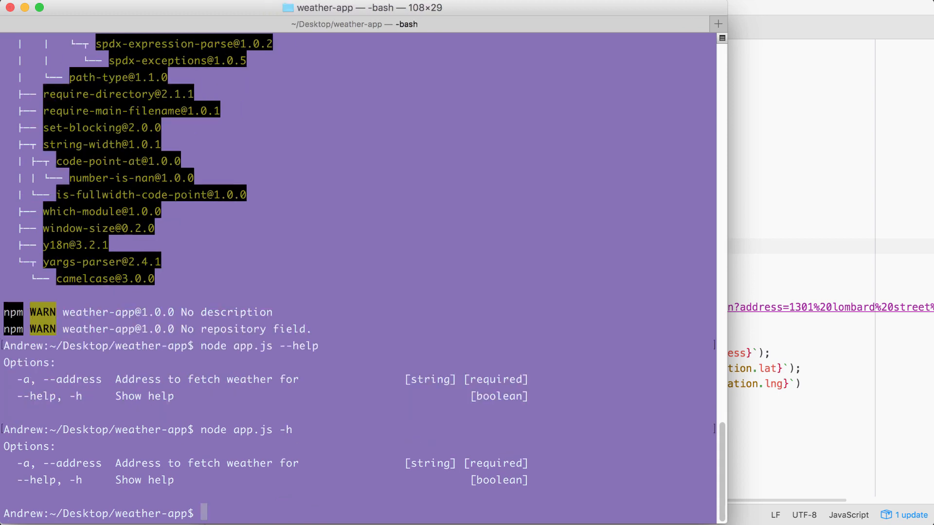
{"action": "mouse_move", "coordinate": [741, 267]}
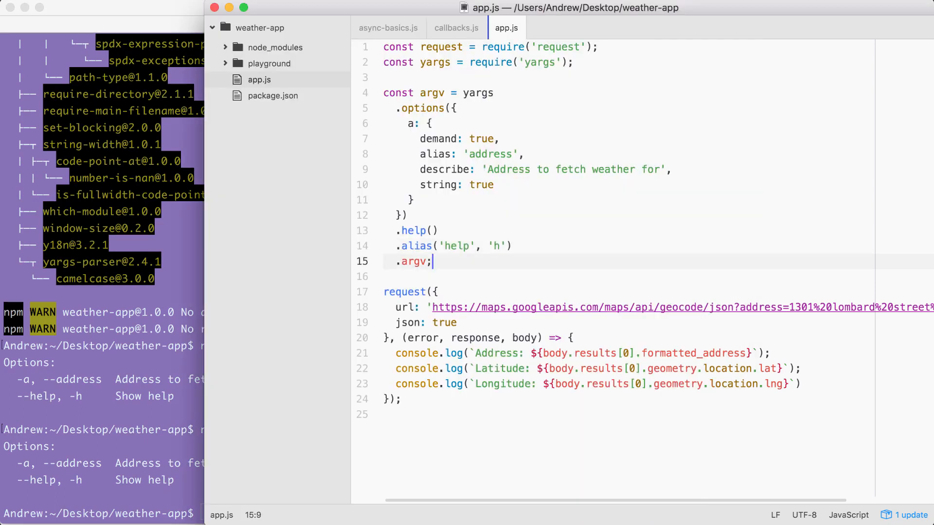
Start a console.log(argv) statement on a new line under .argv;.
{"action": "key", "text": "Enter"}
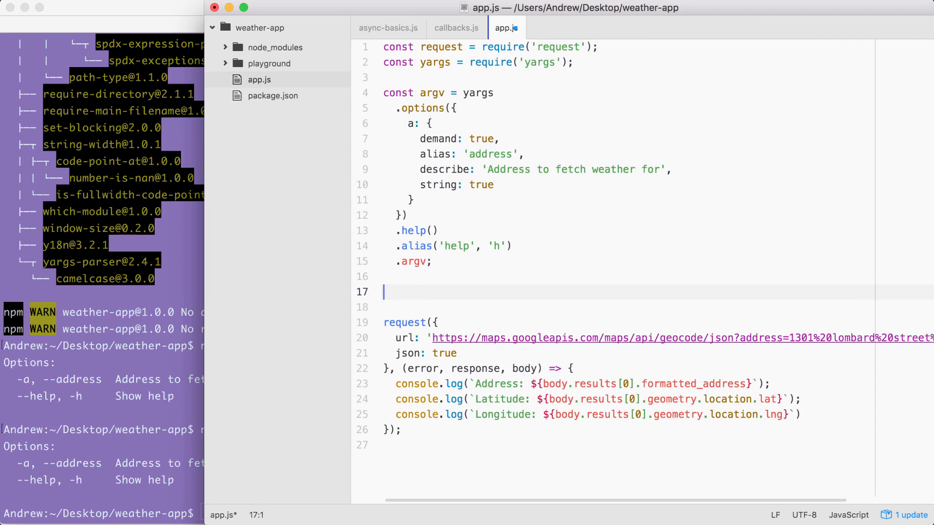
{"action": "type", "text": "consol"}
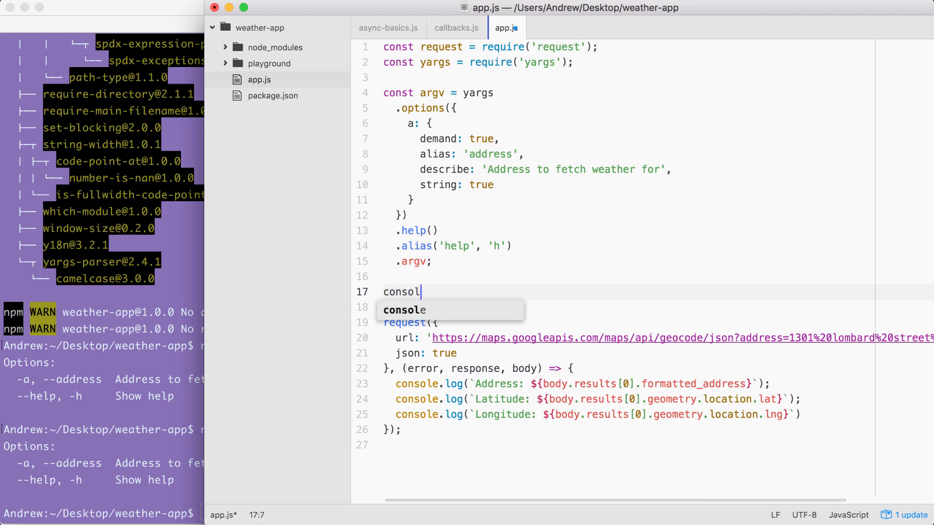
{"action": "type", "text": "e.log(arg"}
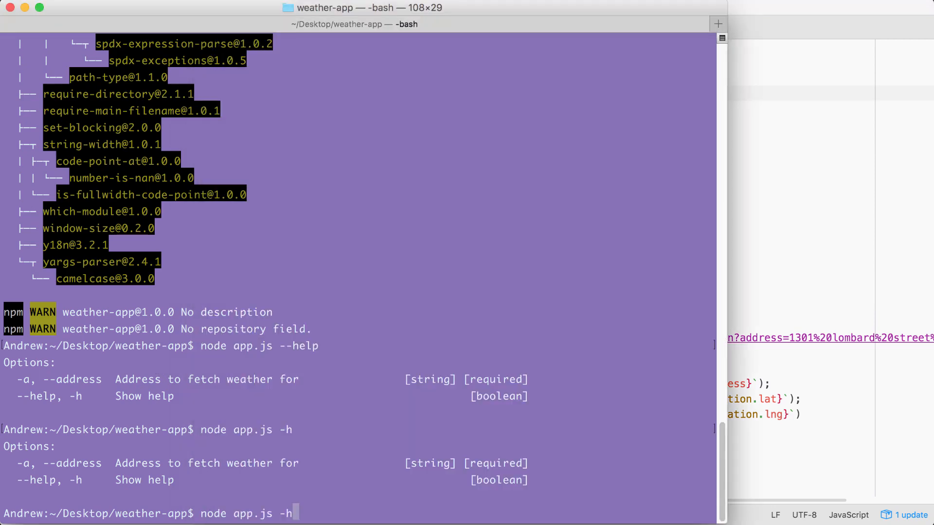
{"action": "key", "text": "Backspace"}
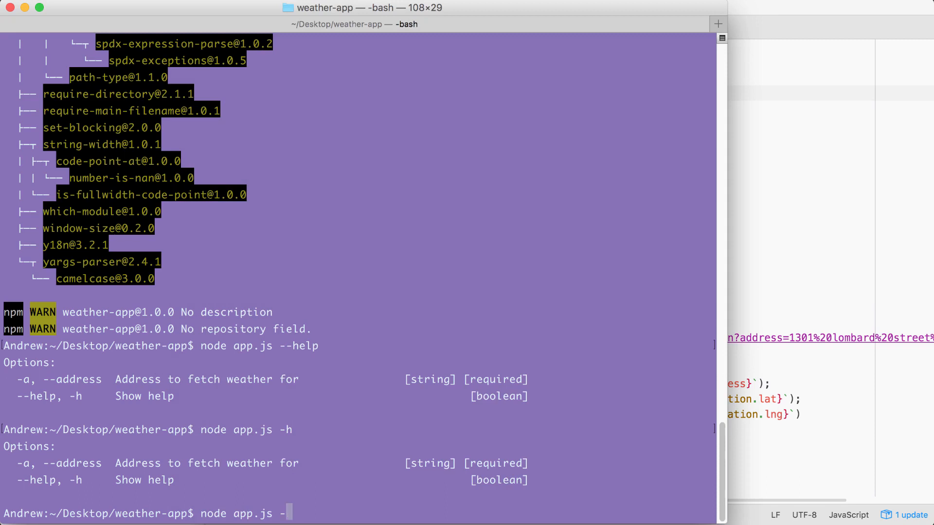
{"action": "type", "text": "a"}
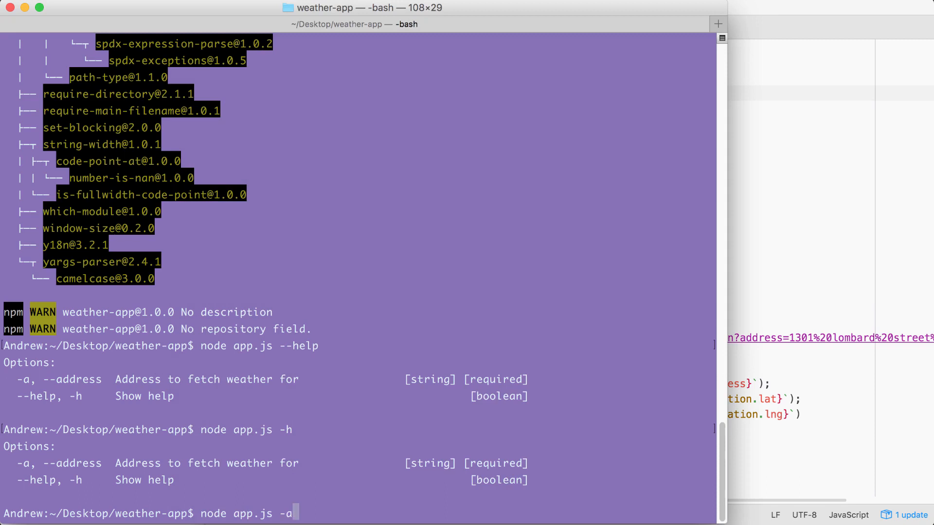
{"action": "type", "text": "'"}
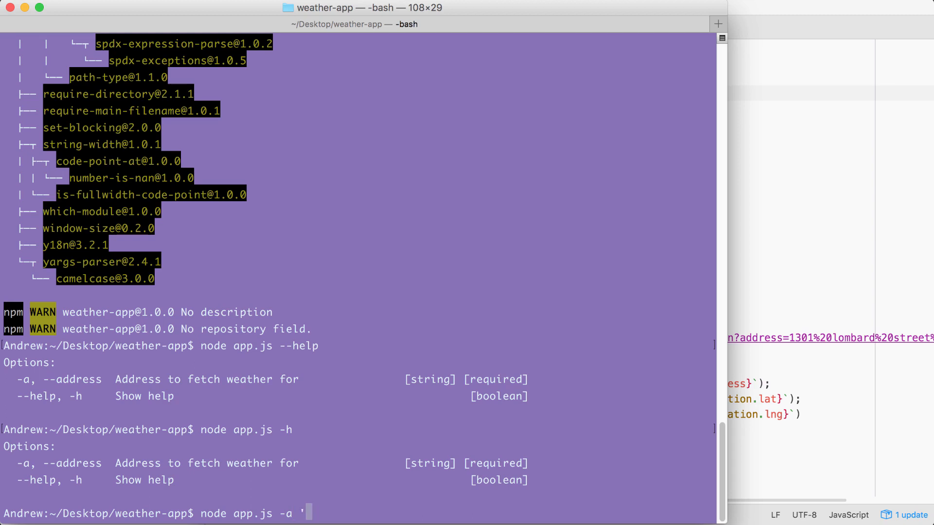
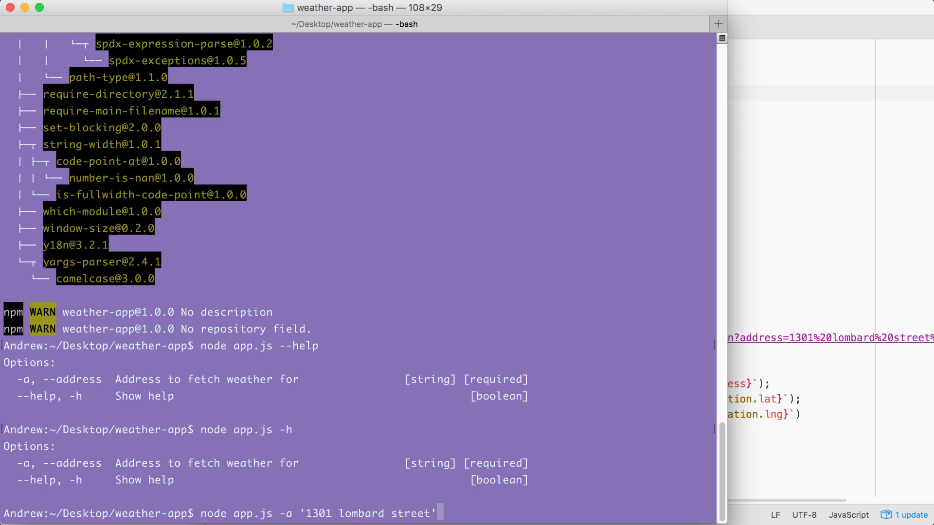
{"action": "key", "text": "Return"}
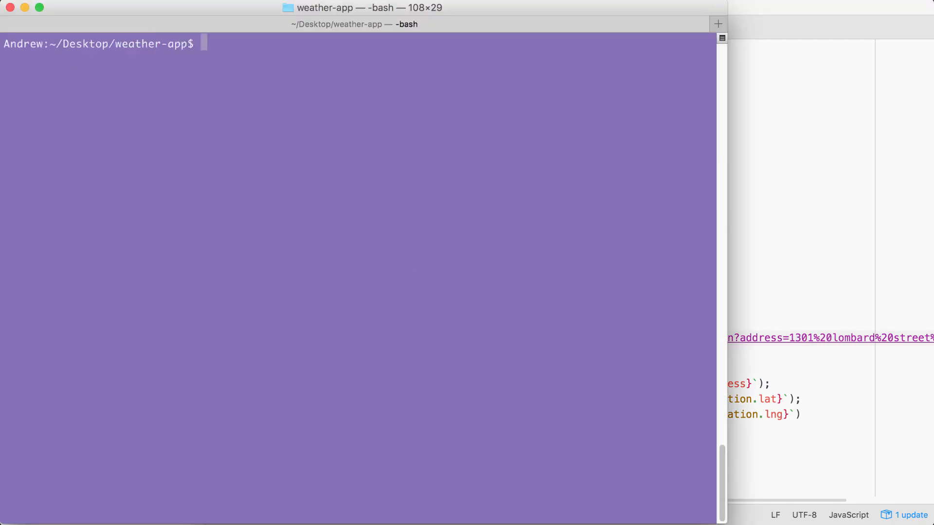
{"action": "type", "text": "node"}
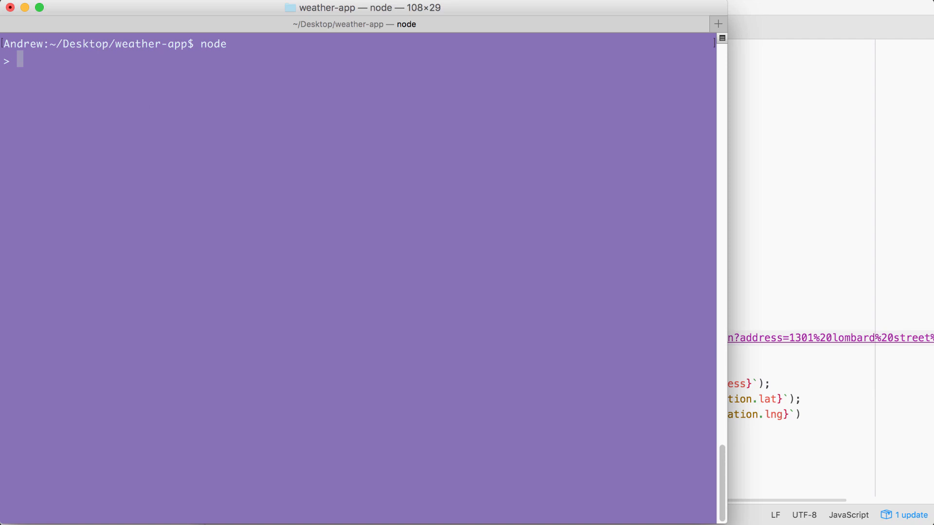
{"action": "type", "text": "encode"}
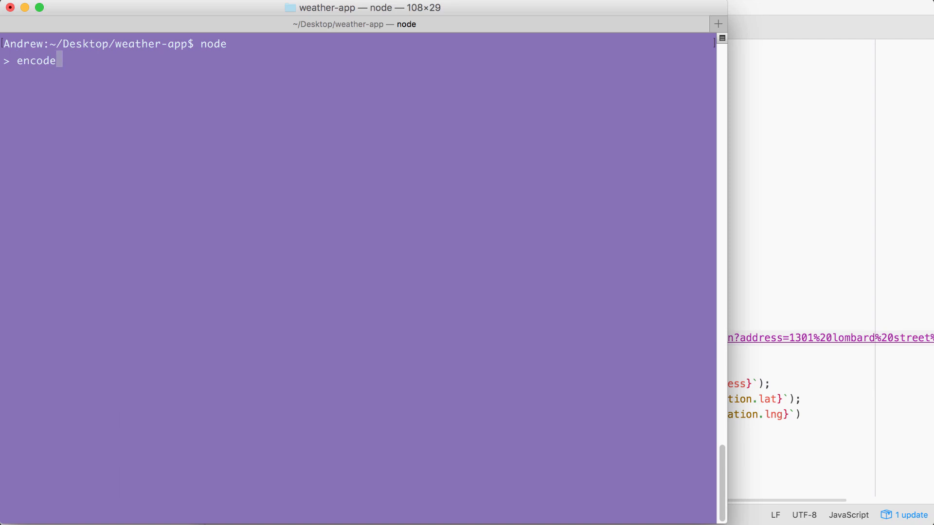
{"action": "type", "text": "URIComponent"}
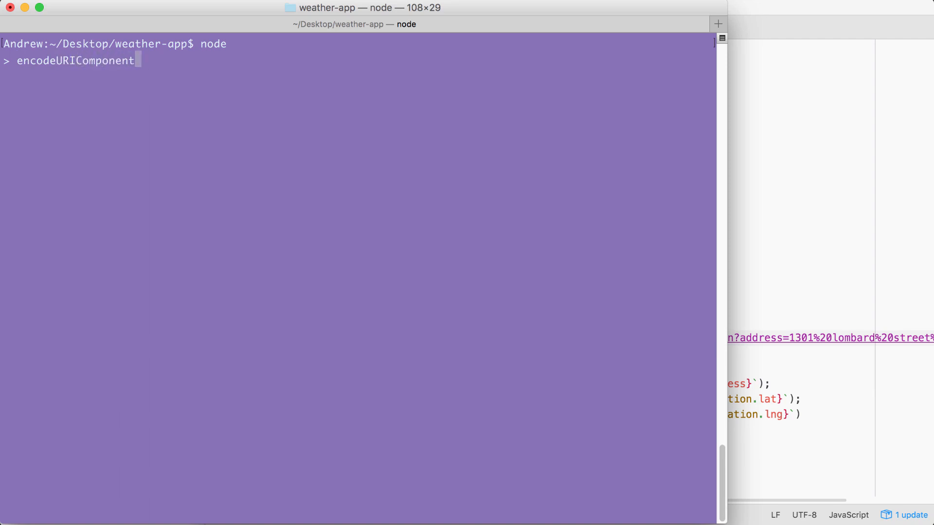
{"action": "type", "text": "()"}
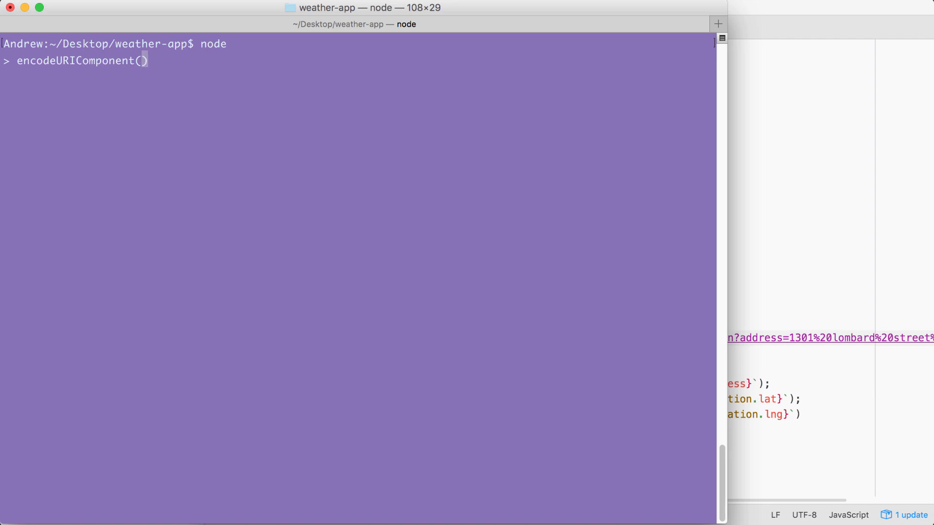
{"action": "type", "text": "'"}
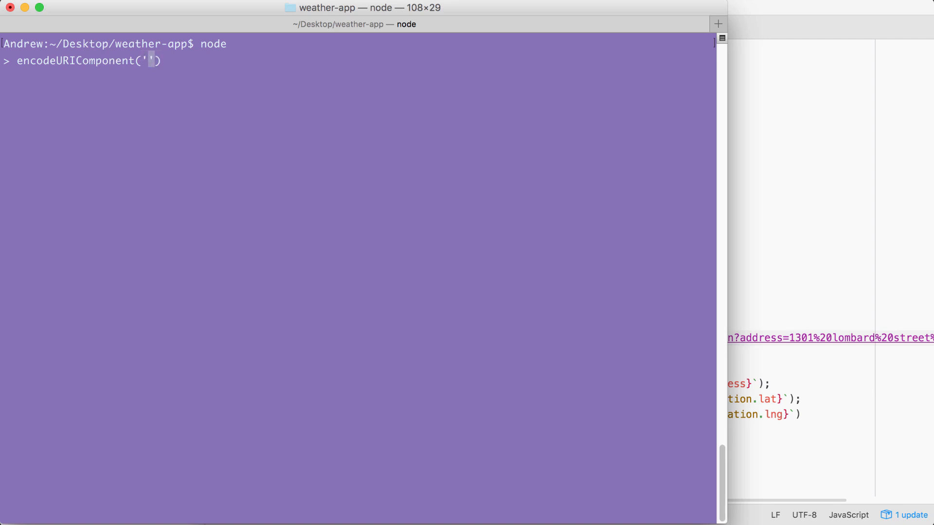
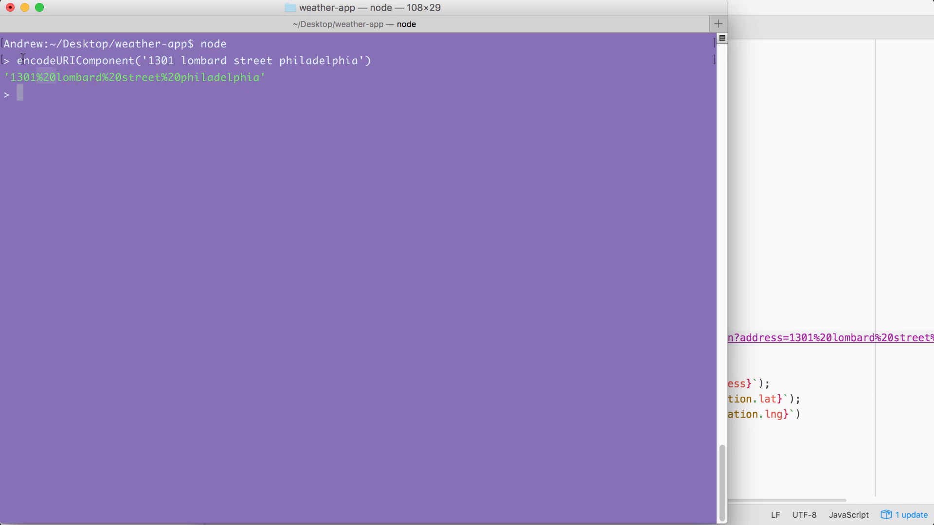
{"action": "mouse_move", "coordinate": [111, 70]}
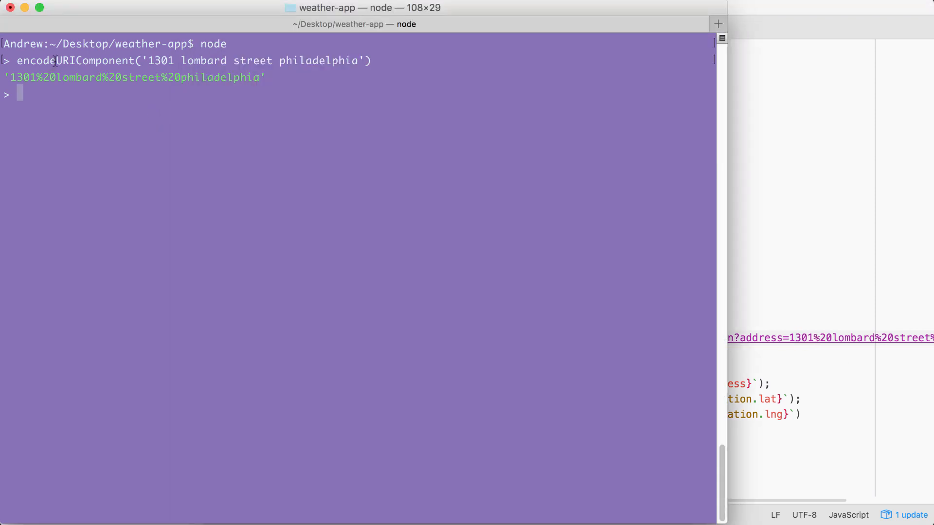
{"action": "mouse_move", "coordinate": [98, 95]}
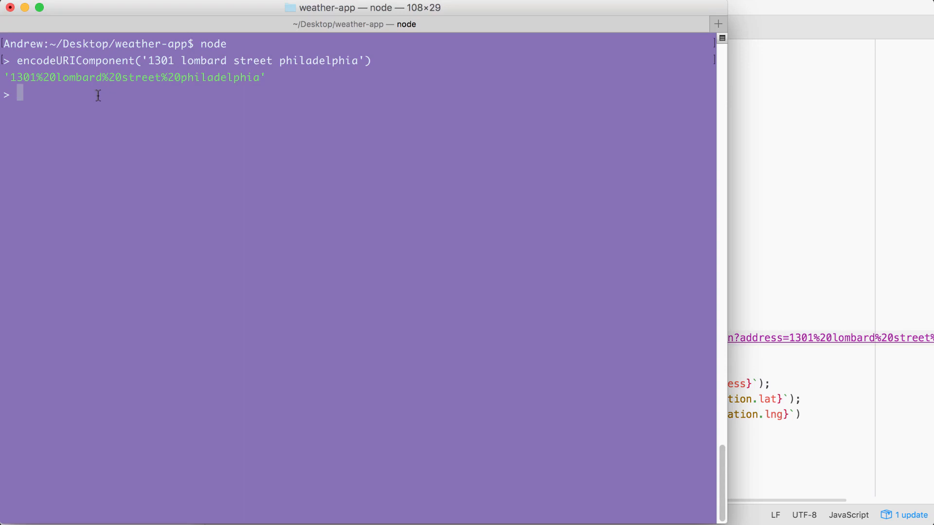
Evaluate decodeURIComponent('Andrew%20Mead') in the Node REPL.
{"action": "type", "text": "decode"}
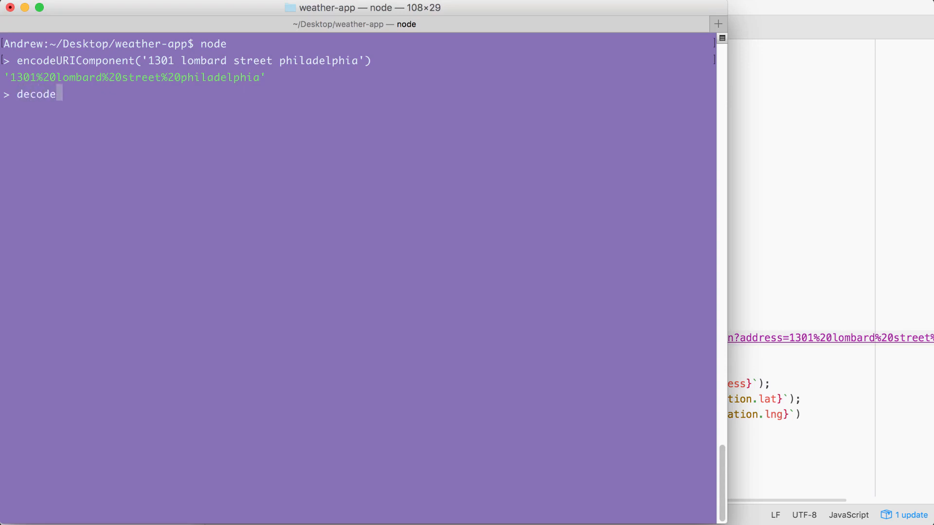
{"action": "type", "text": "URICompon"}
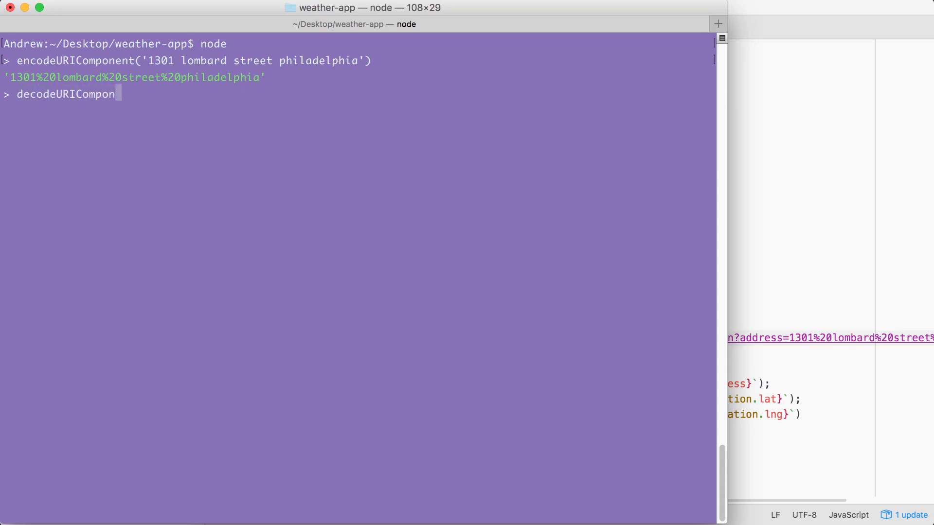
{"action": "type", "text": "ent"}
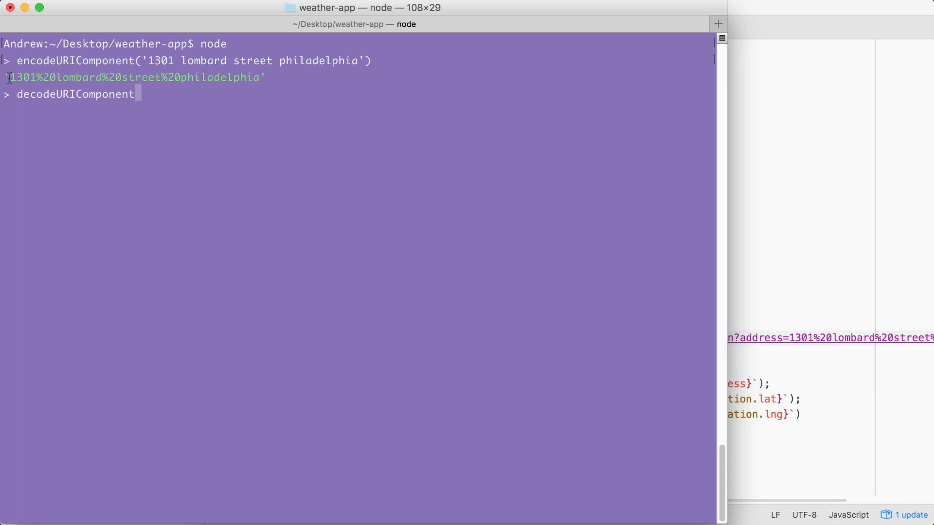
{"action": "mouse_move", "coordinate": [151, 69]}
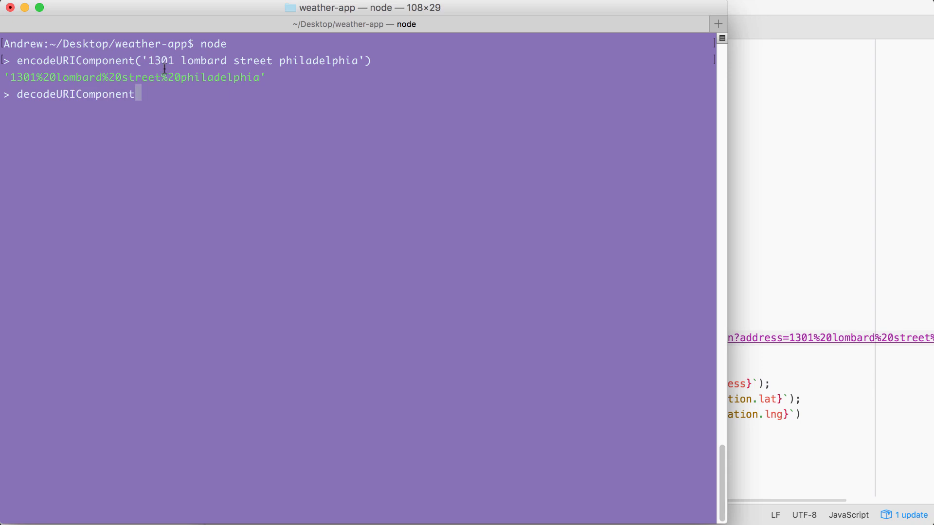
{"action": "type", "text": "("}
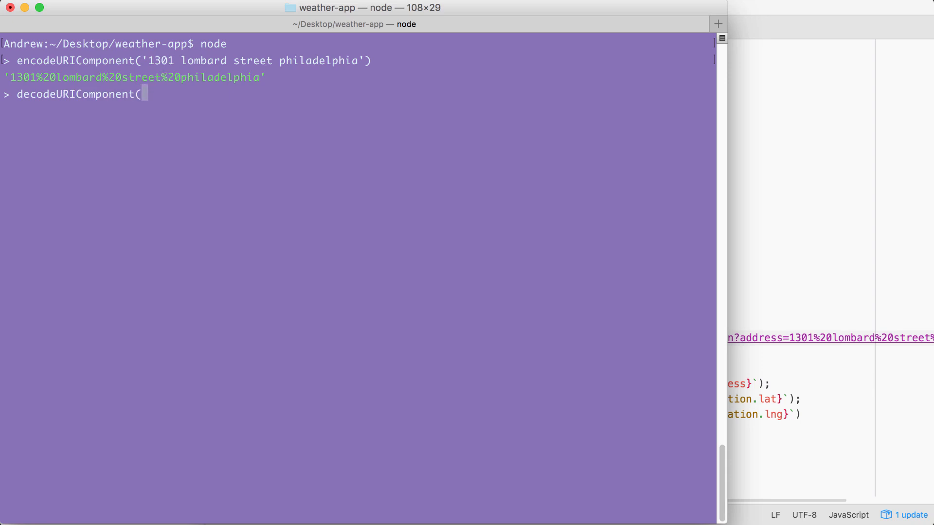
{"action": "type", "text": "''"}
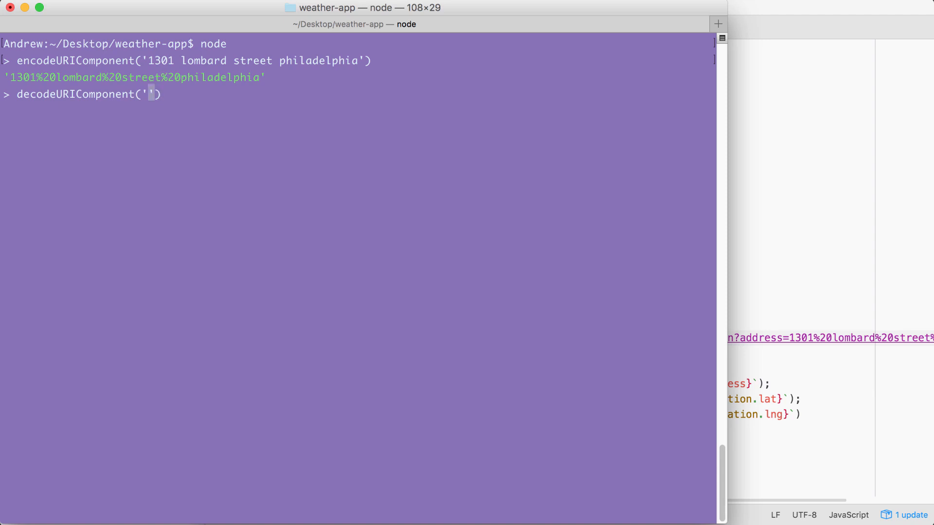
{"action": "type", "text": "Andrew"}
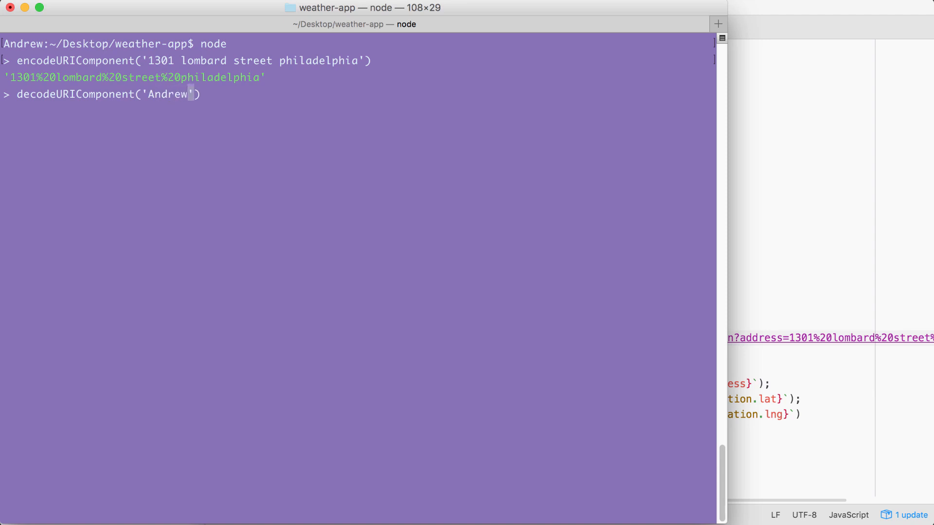
{"action": "type", "text": "%2"}
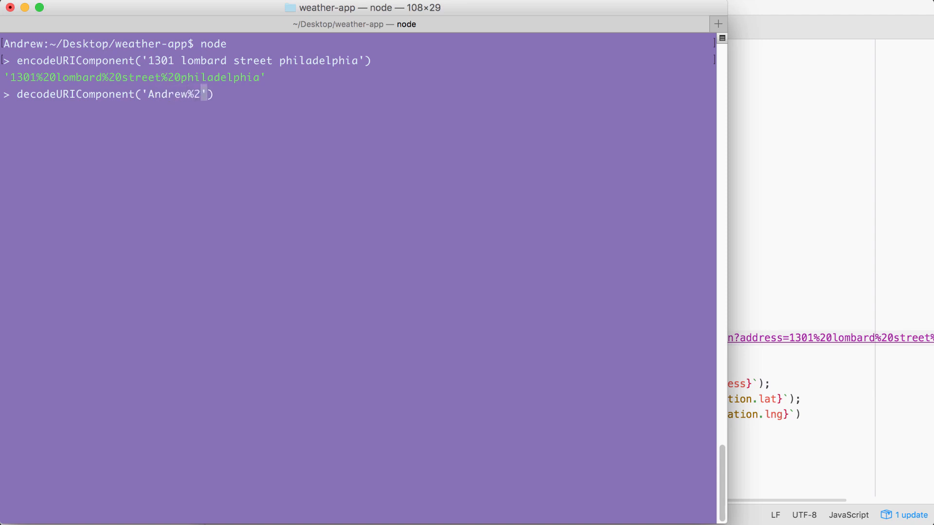
{"action": "type", "text": "0"}
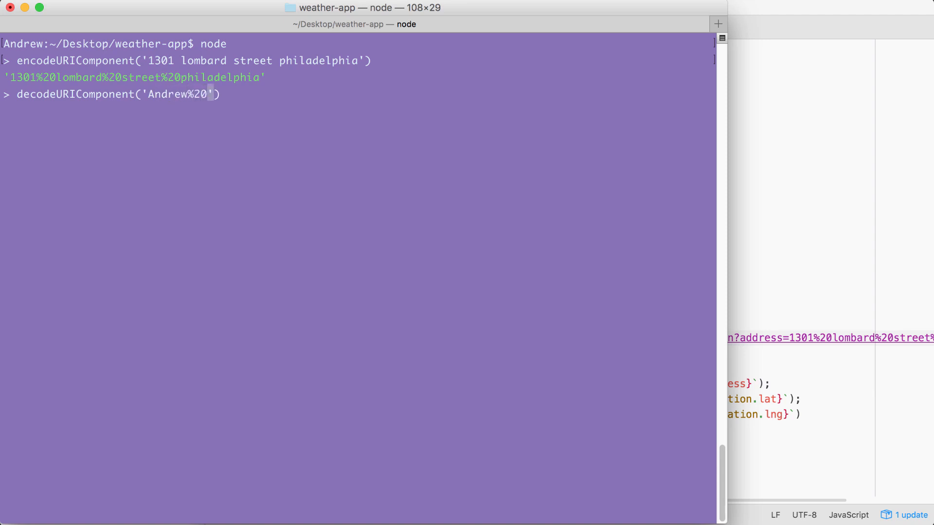
{"action": "type", "text": "Mea"}
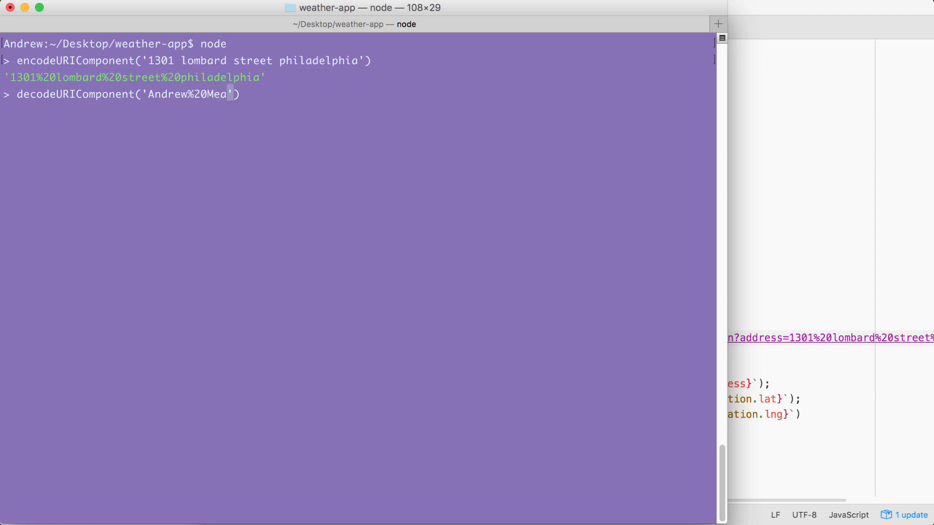
{"action": "type", "text": "d"}
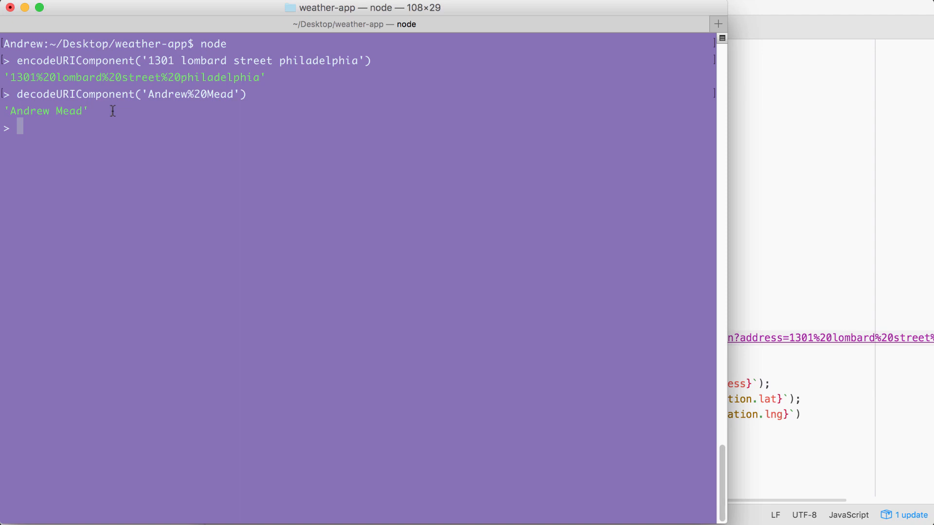
{"action": "mouse_move", "coordinate": [711, 139]}
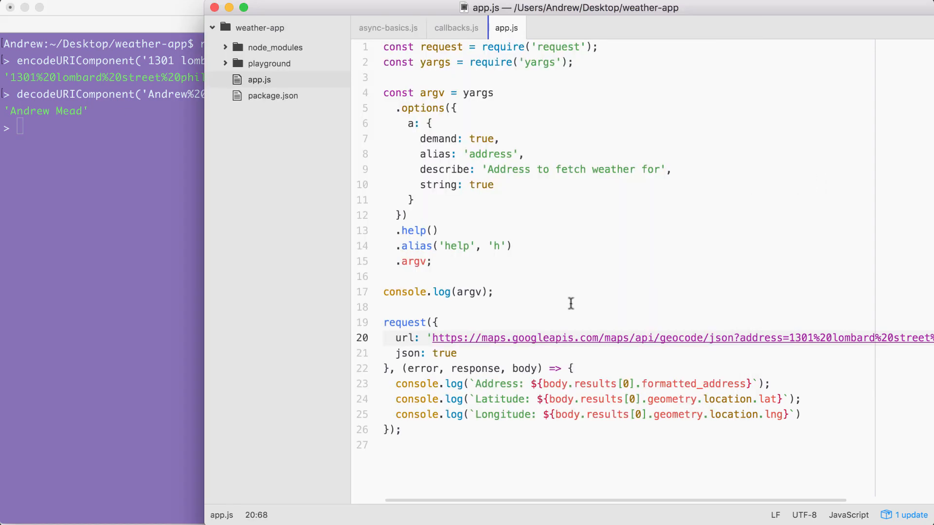
Bring app.js forward, place the caret in the hardcoded URL address, and start a find.
{"action": "left_click", "coordinate": [463, 292]}
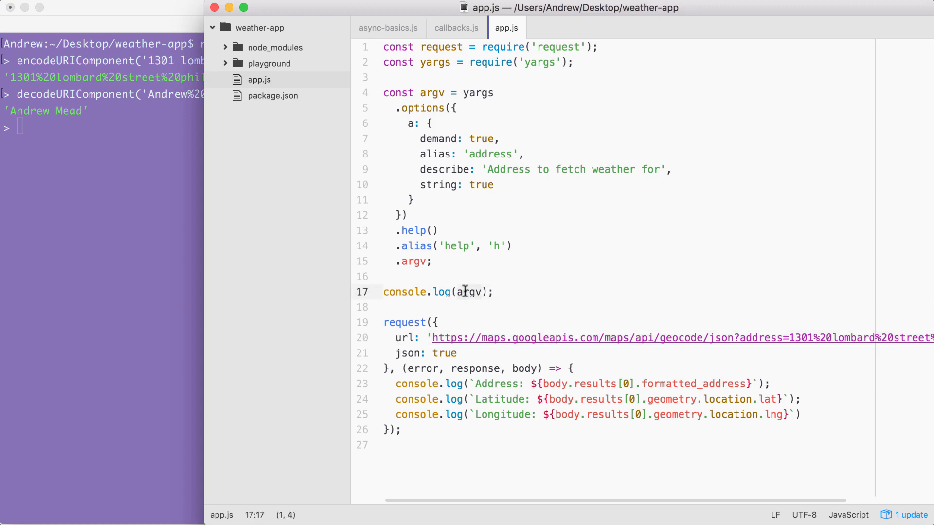
{"action": "left_click", "coordinate": [789, 338]}
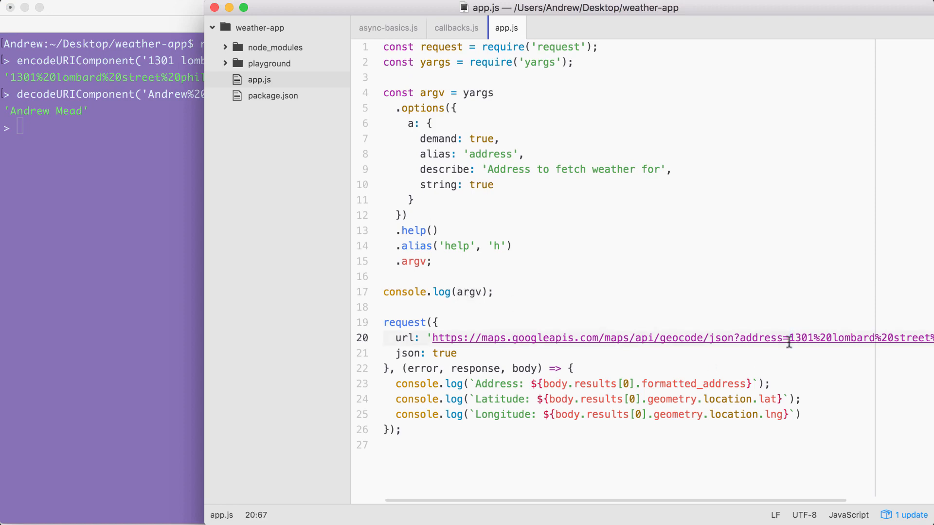
{"action": "scroll", "scroll_direction": "right", "scroll_amount": 3}
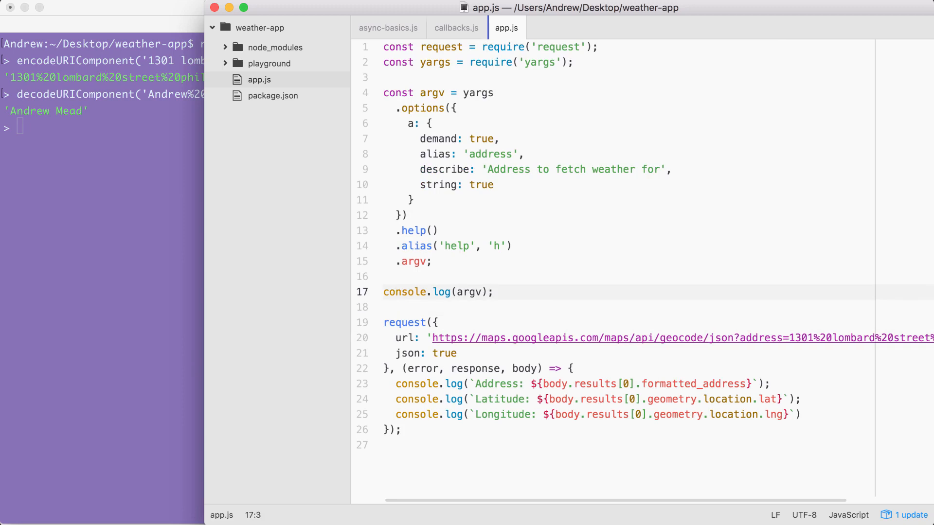
{"action": "left_click", "coordinate": [493, 292]}
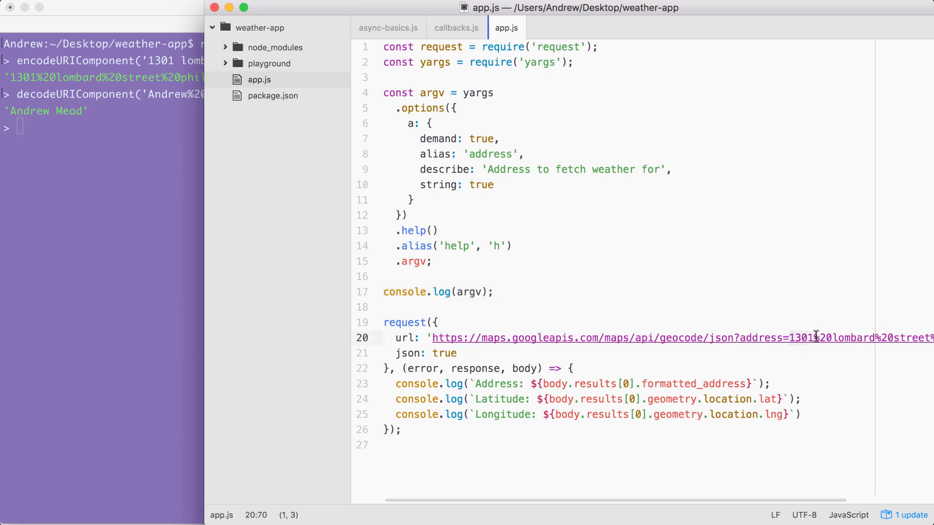
{"action": "left_click", "coordinate": [456, 352]}
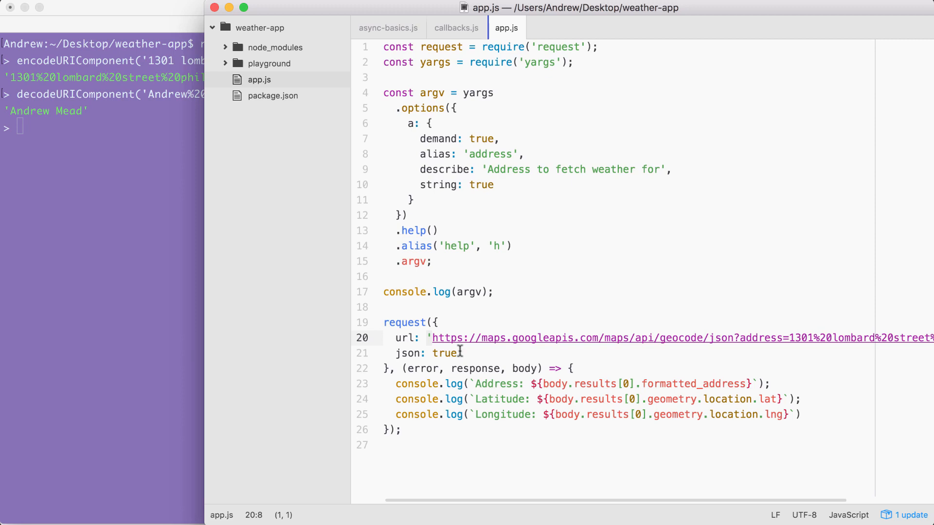
{"action": "key", "text": "Cmd+F"}
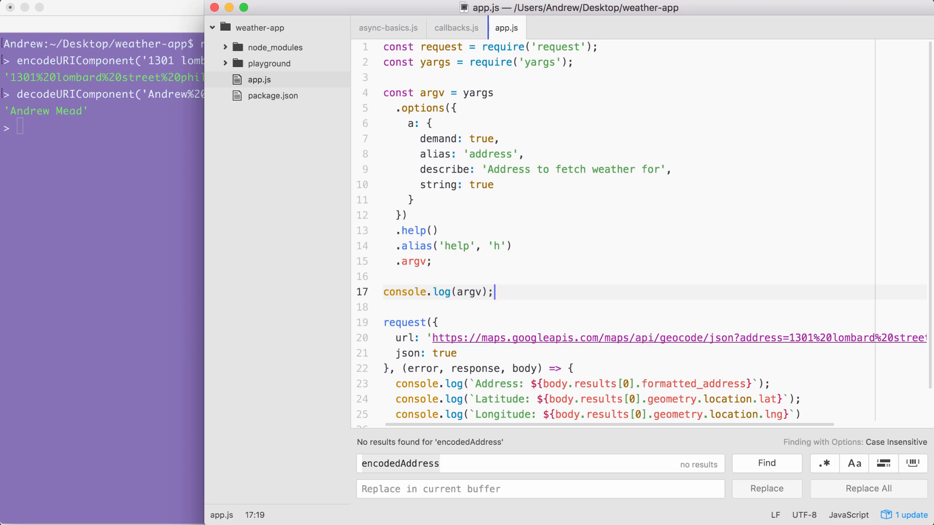
{"action": "mouse_move", "coordinate": [779, 326]}
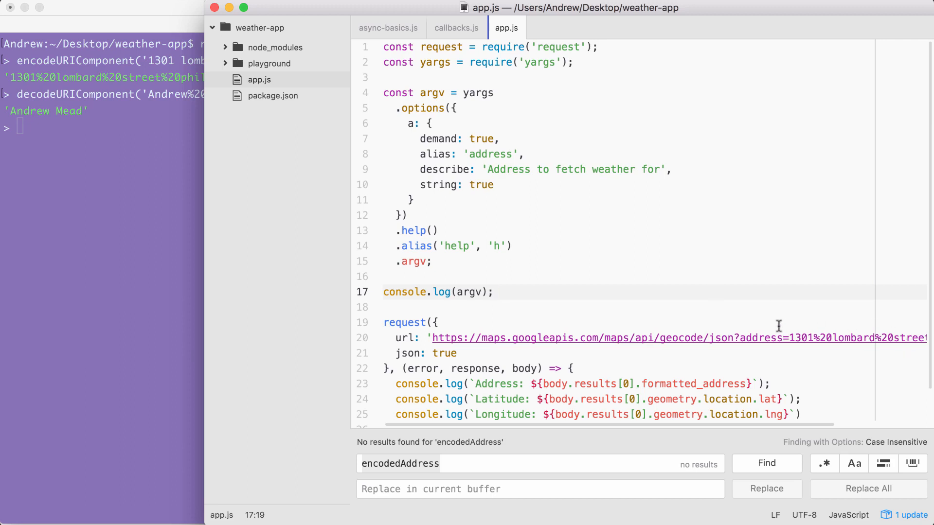
{"action": "left_click", "coordinate": [494, 292]}
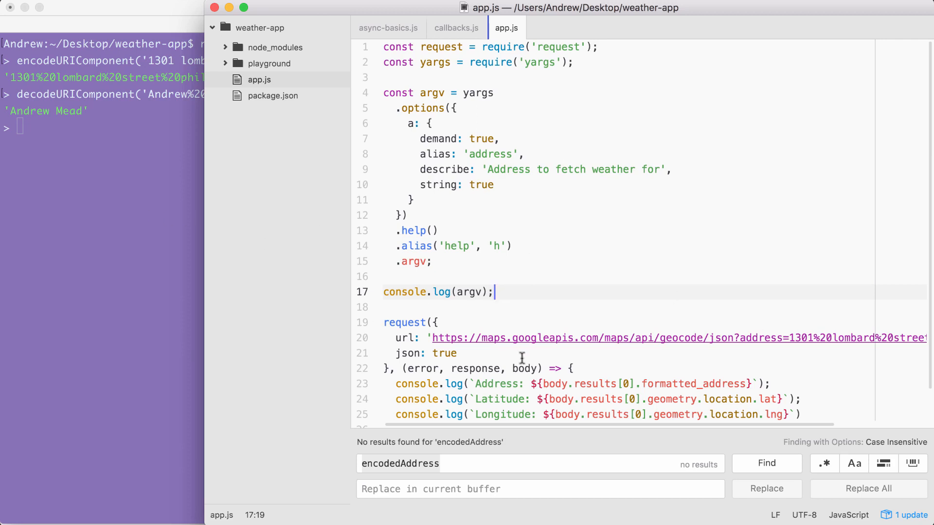
Replace the argv logging line with var encodedAddress = encodeURIComponent(argv.address).
{"action": "key", "text": "Cmd+Backspace"}
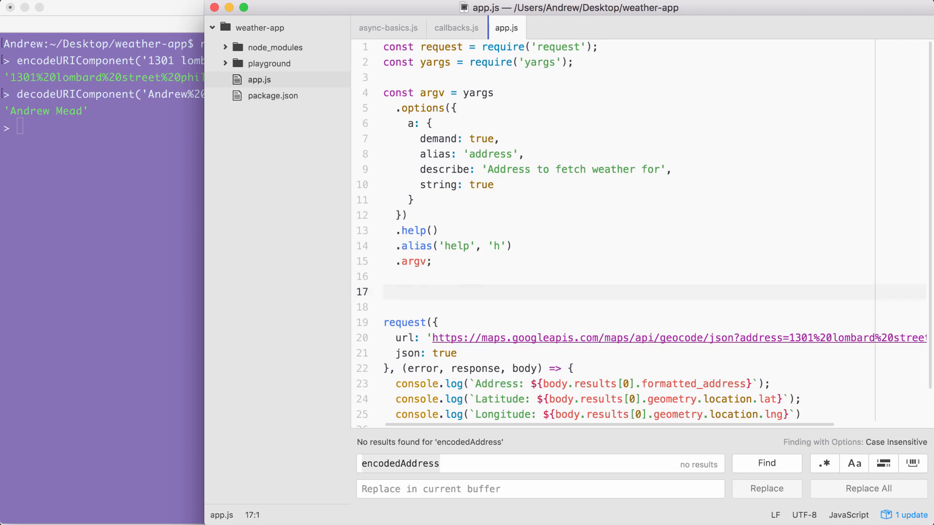
{"action": "left_click", "coordinate": [393, 291]}
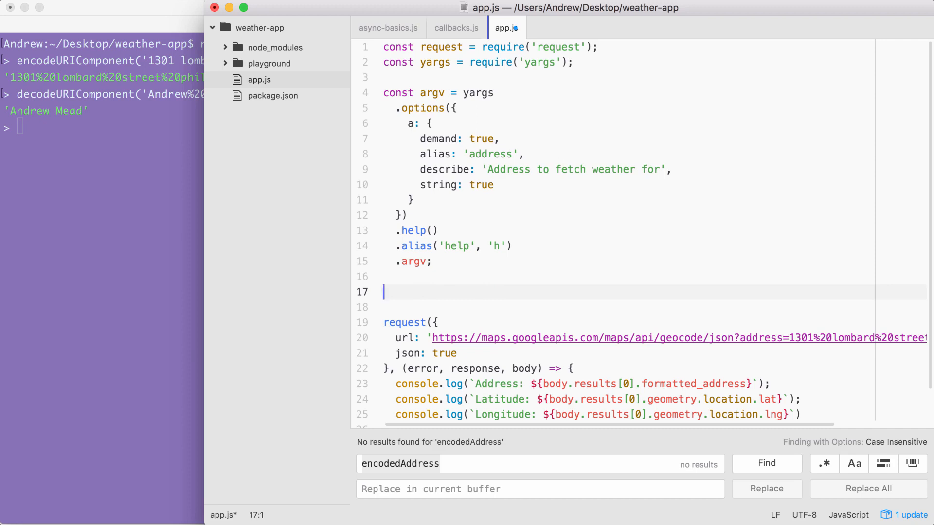
{"action": "type", "text": "var"}
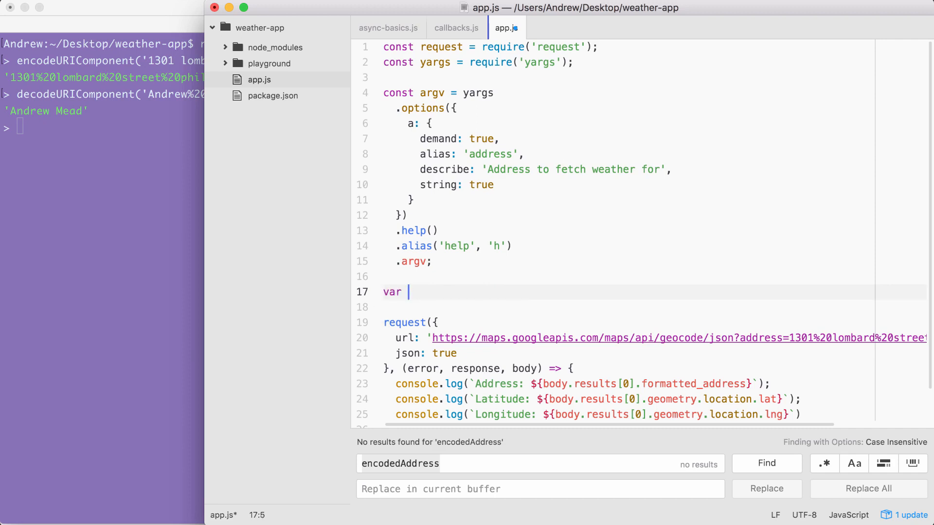
{"action": "type", "text": "encoded"}
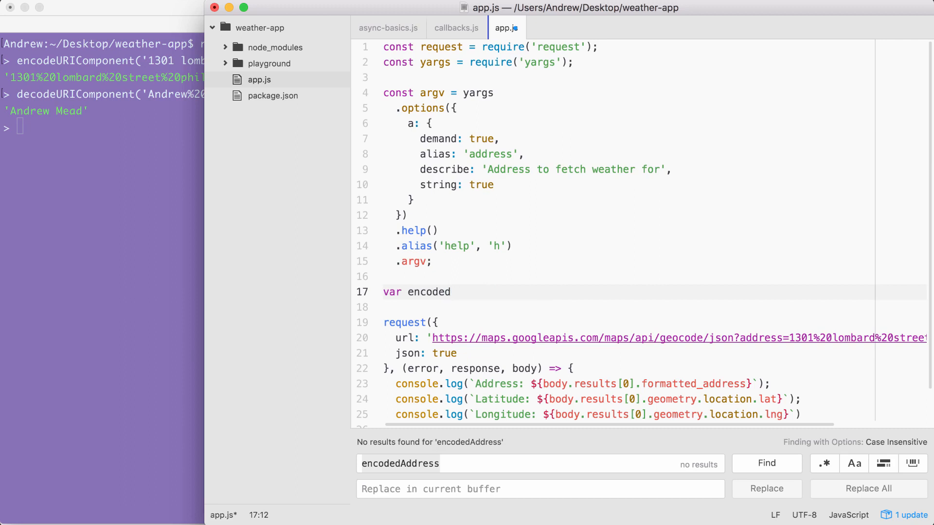
{"action": "type", "text": "Address ="}
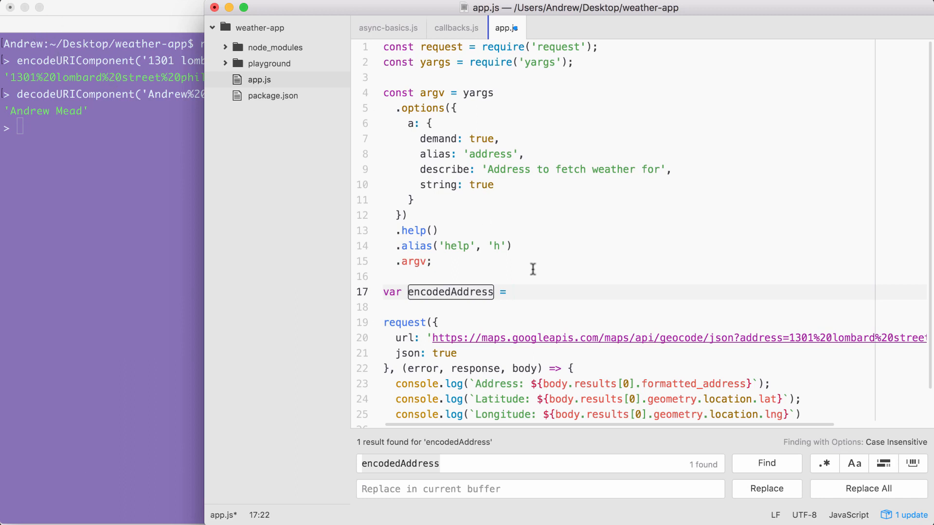
{"action": "type", "text": "encode"}
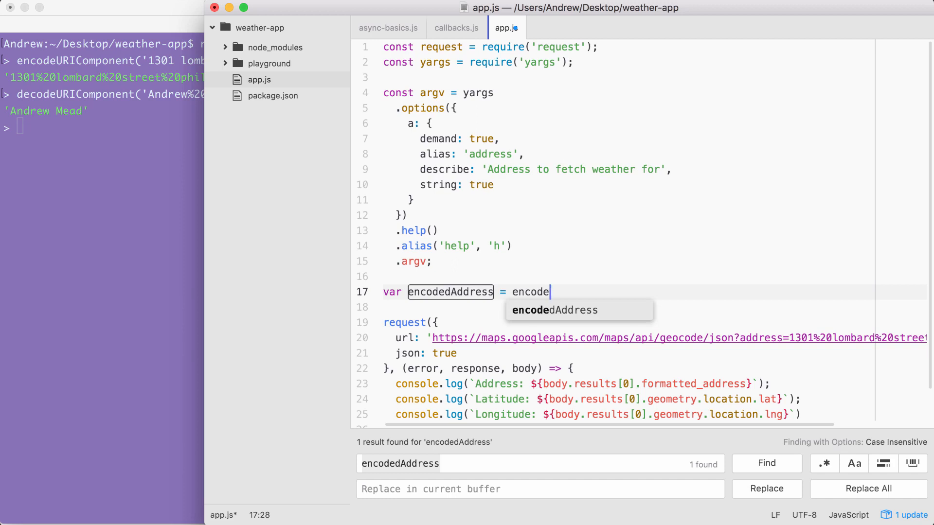
{"action": "type", "text": "URIComp"}
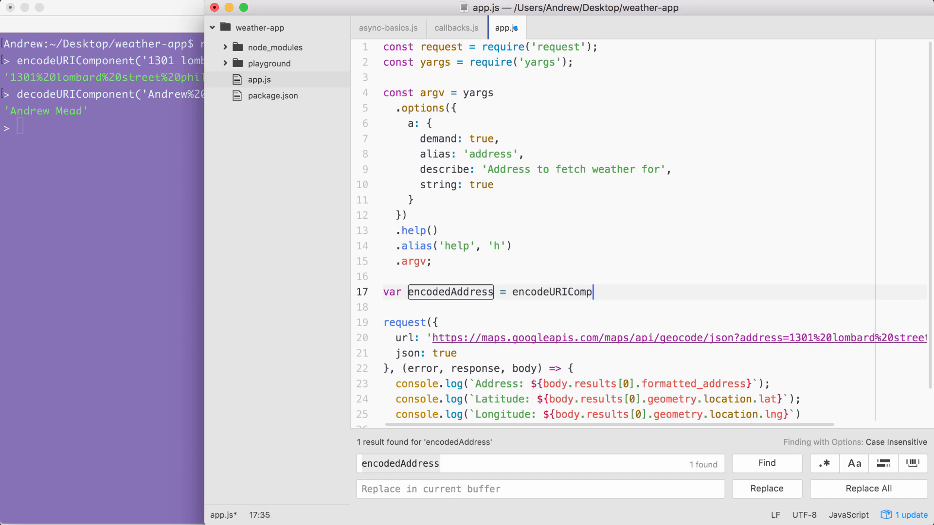
{"action": "type", "text": "onent"}
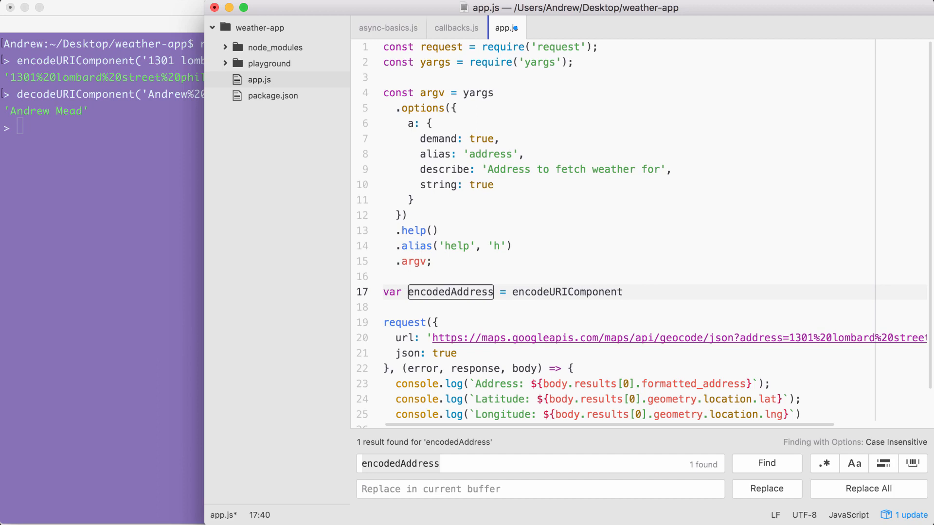
{"action": "type", "text": "(ar"}
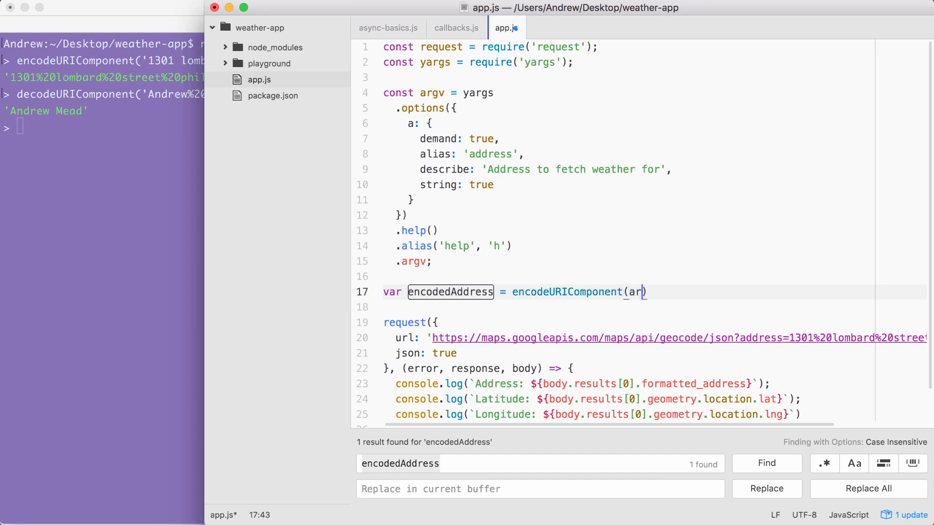
{"action": "type", "text": "gv.a"}
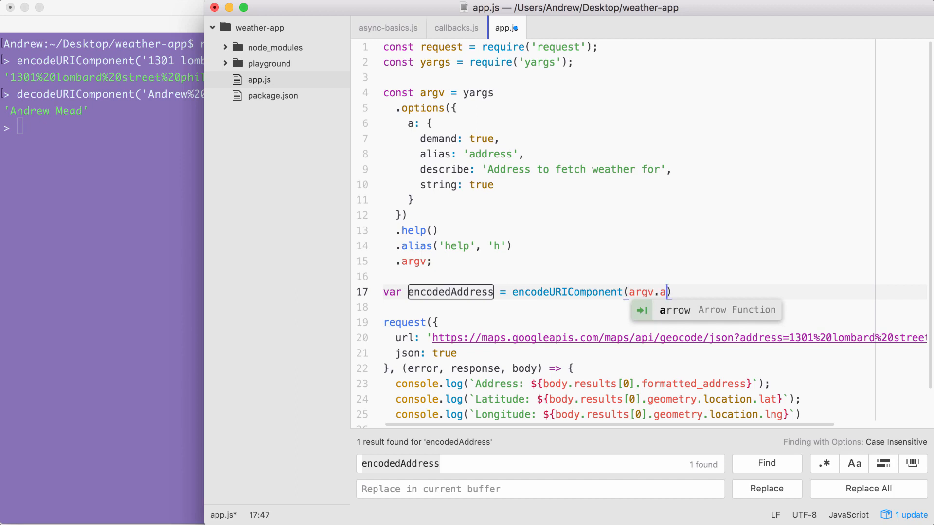
{"action": "type", "text": "ddress"}
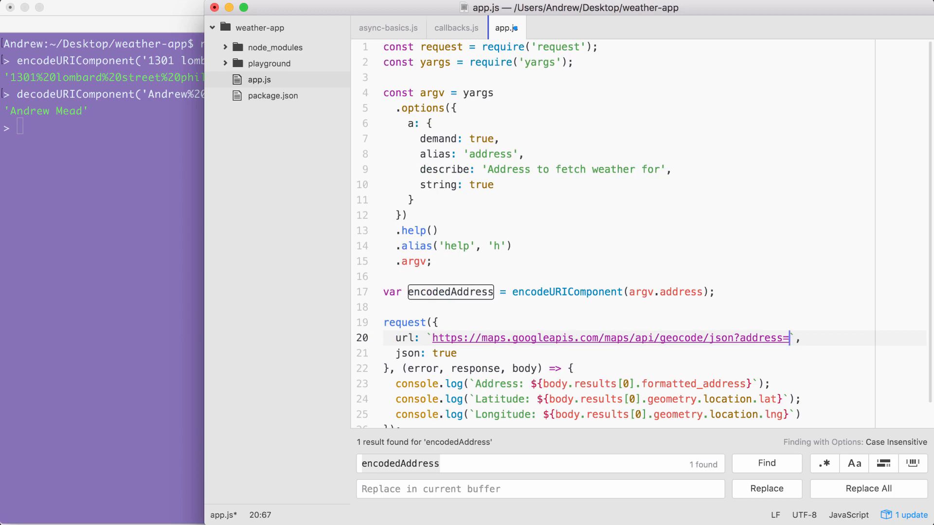
Insert ${encodedAddress} after address= in the geocode URL template string.
{"action": "scroll", "scroll_direction": "down", "scroll_amount": 3}
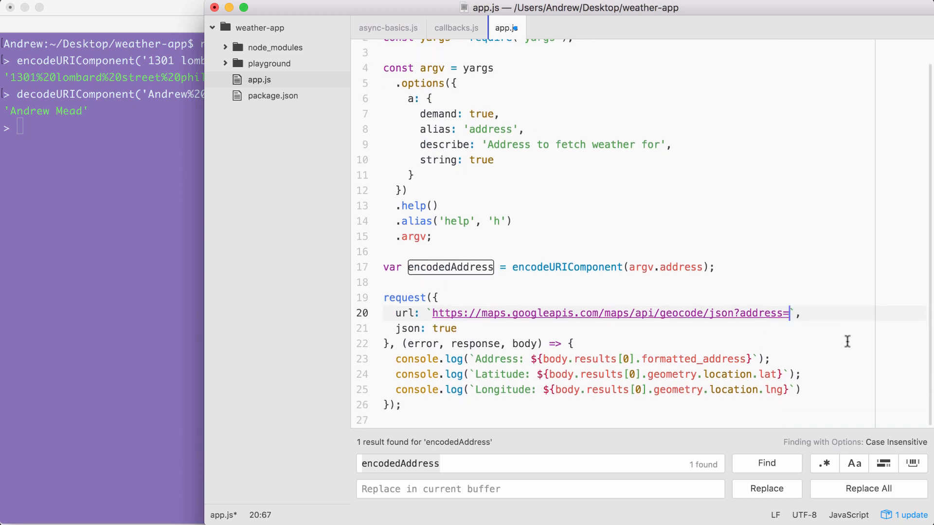
{"action": "type", "text": "${}"}
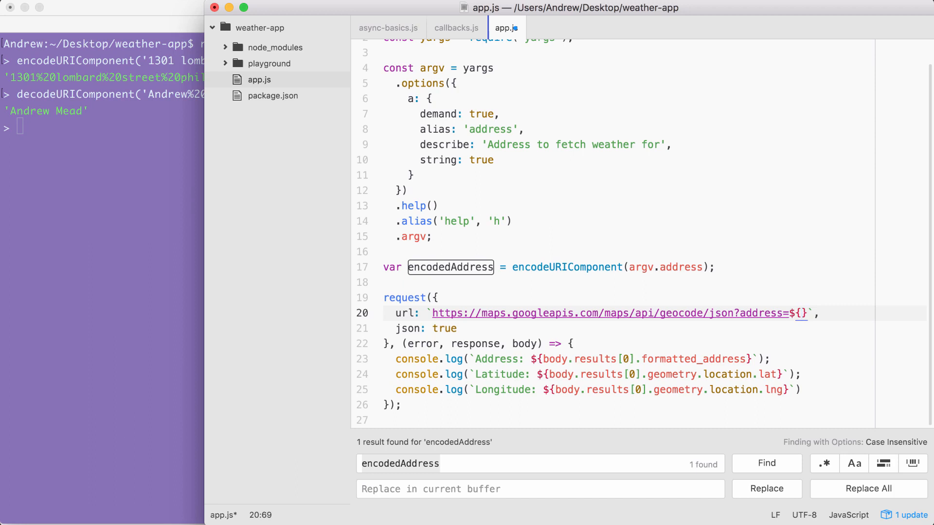
{"action": "type", "text": "encodedAddress"}
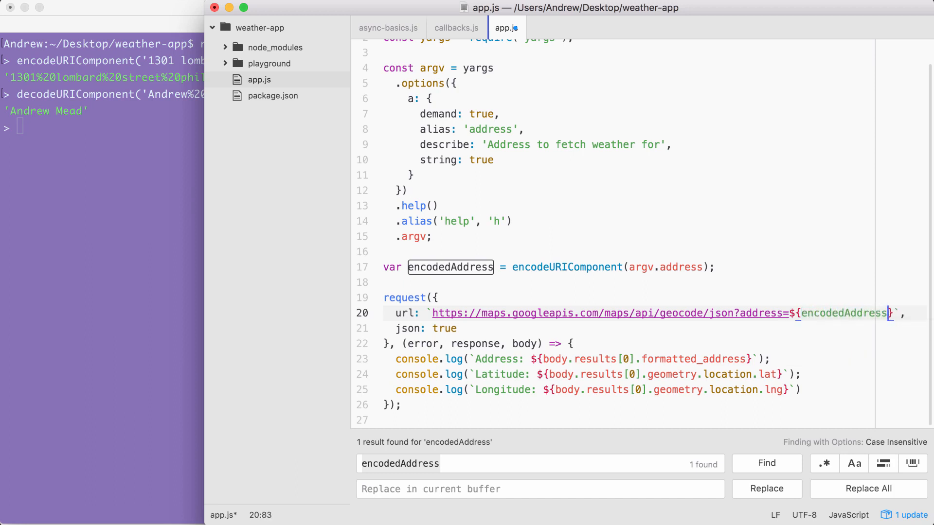
{"action": "left_click", "coordinate": [766, 463]}
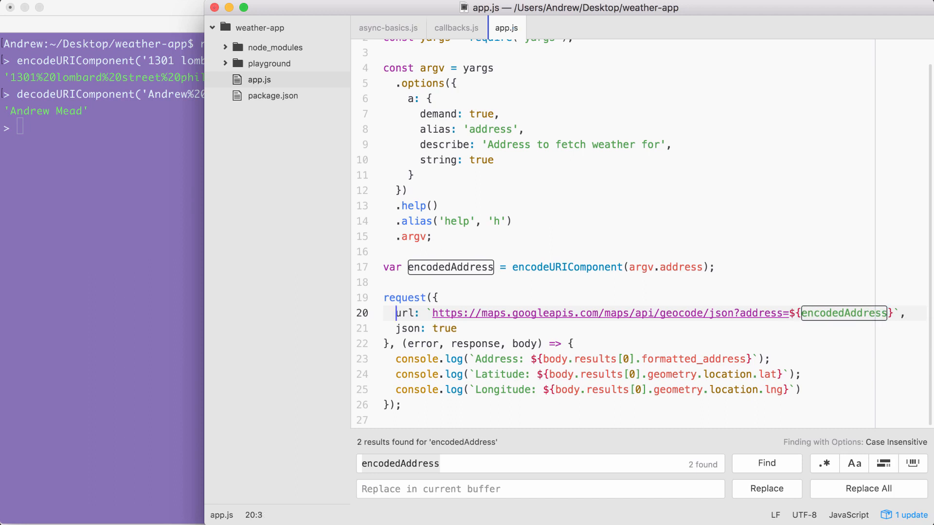
{"action": "mouse_move", "coordinate": [699, 193]}
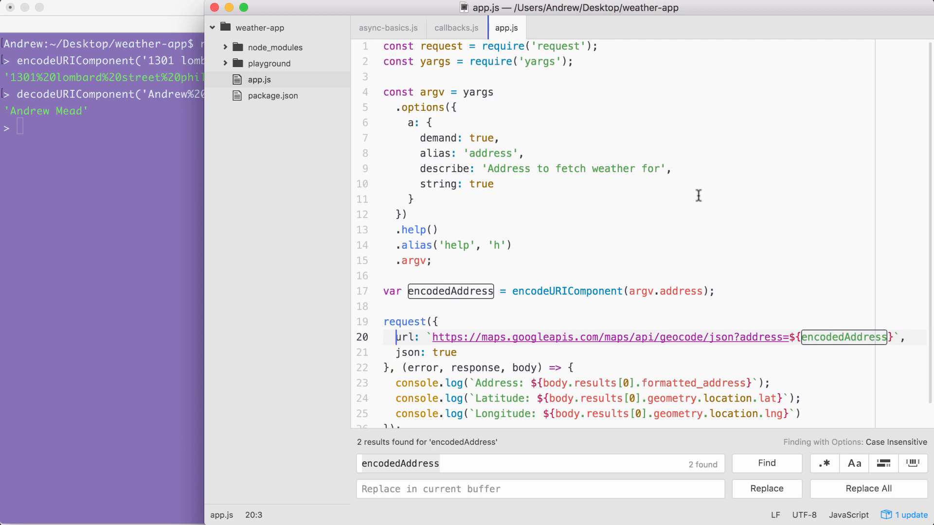
{"action": "mouse_move", "coordinate": [667, 337]}
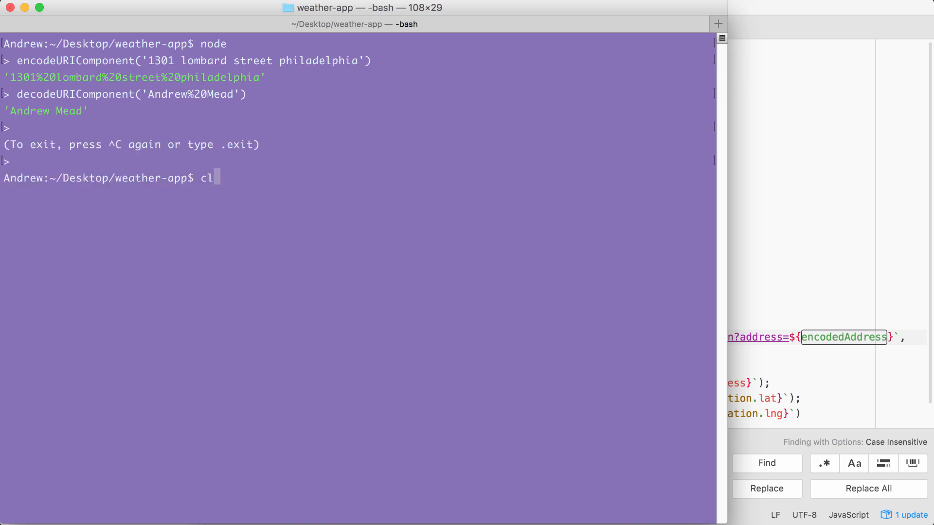
{"action": "type", "text": "ear"}
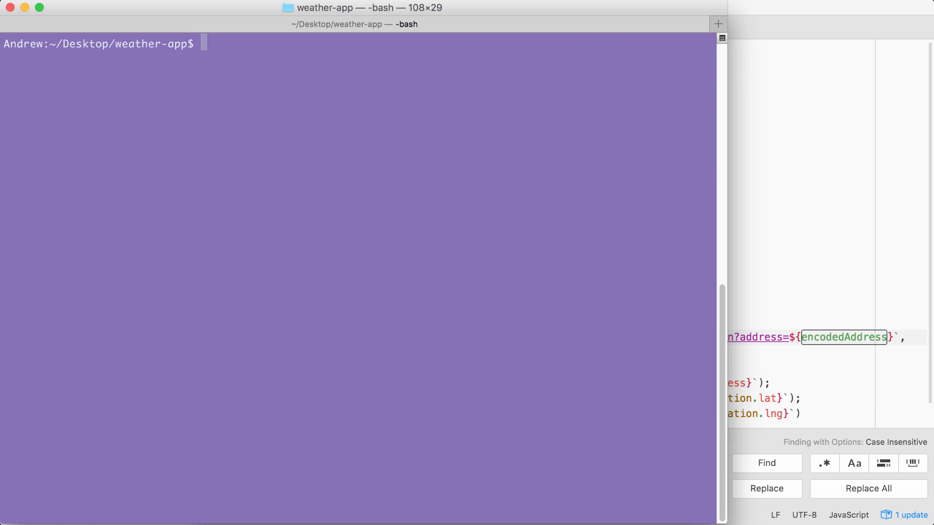
{"action": "type", "text": "nd"}
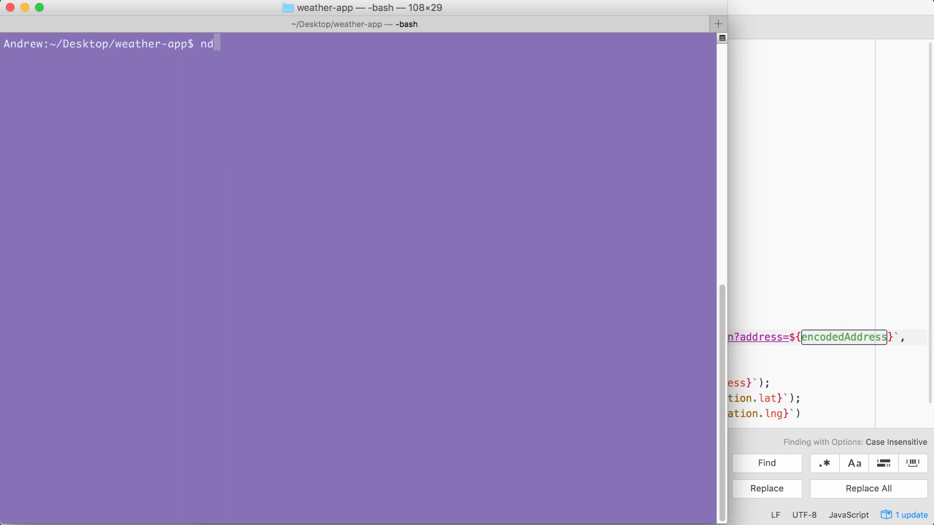
{"action": "type", "text": "ode app.js"}
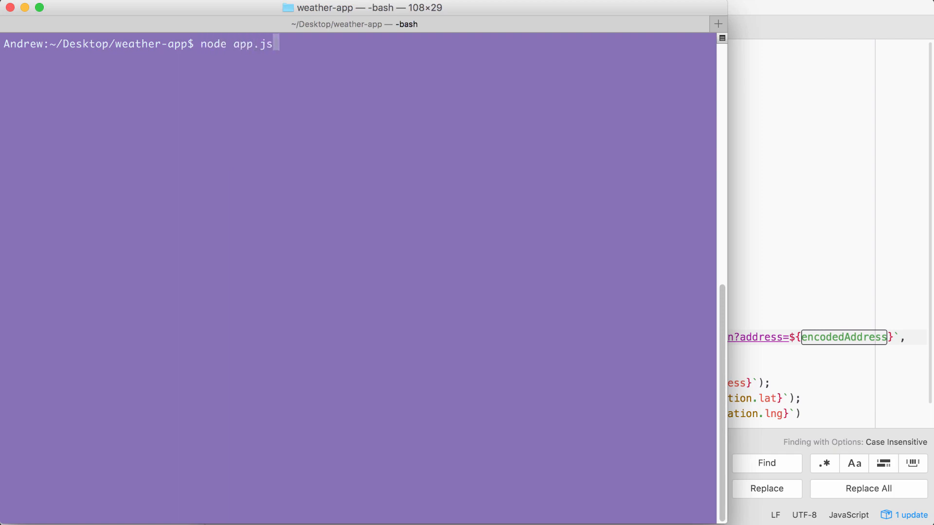
{"action": "type", "text": "-a"}
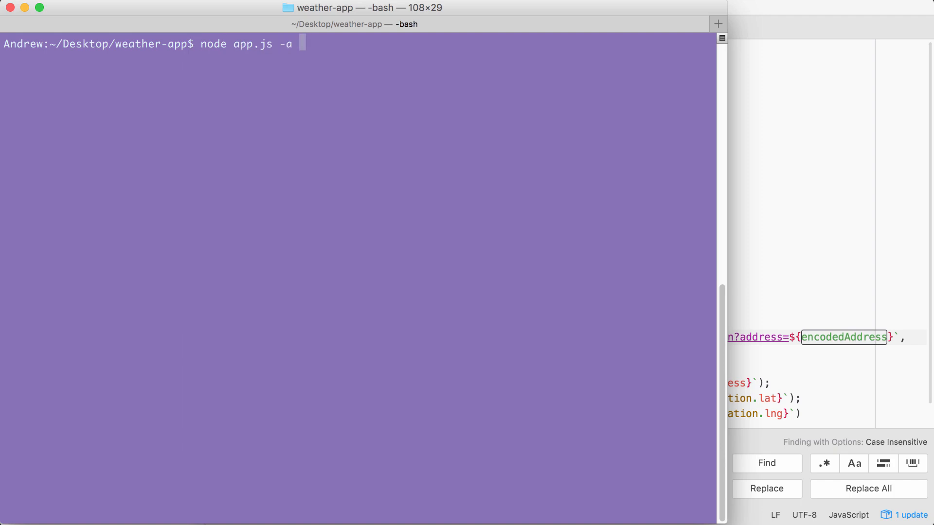
{"action": "type", "text": "'"}
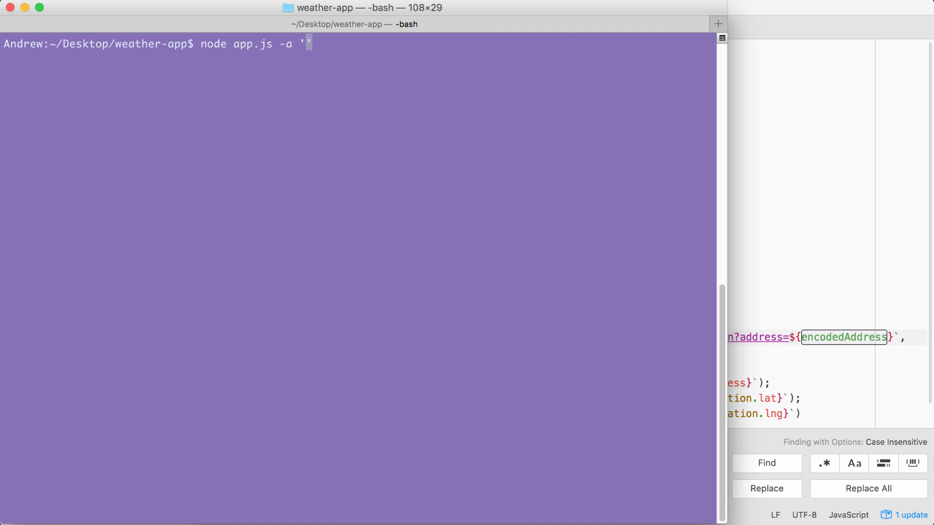
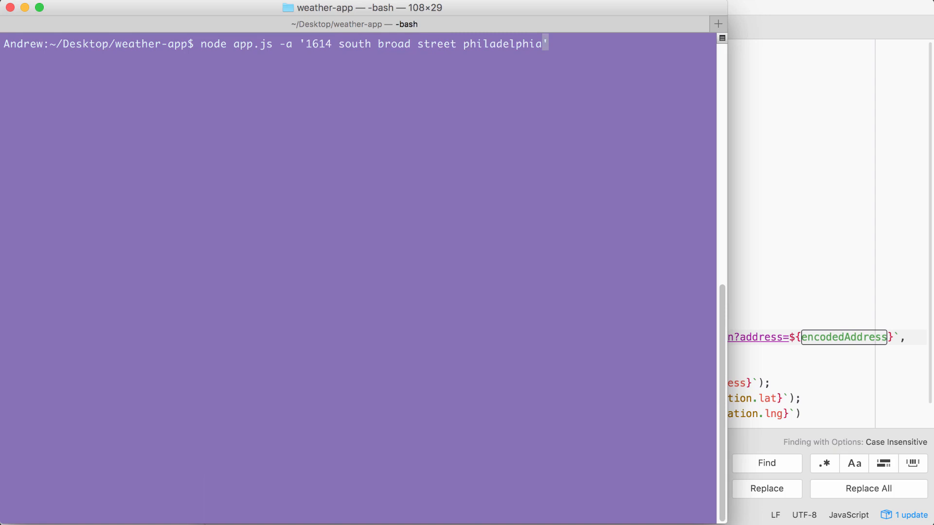
{"action": "key", "text": "Enter"}
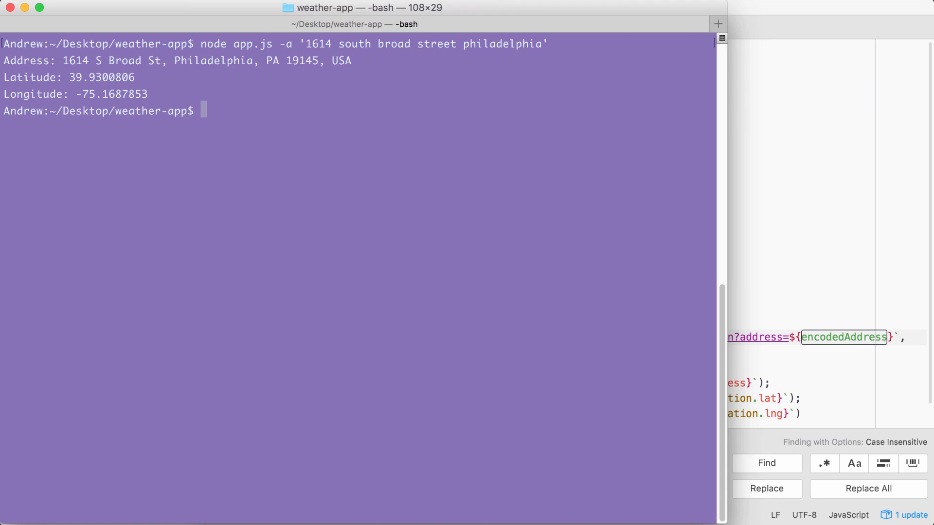
{"action": "mouse_move", "coordinate": [62, 64]}
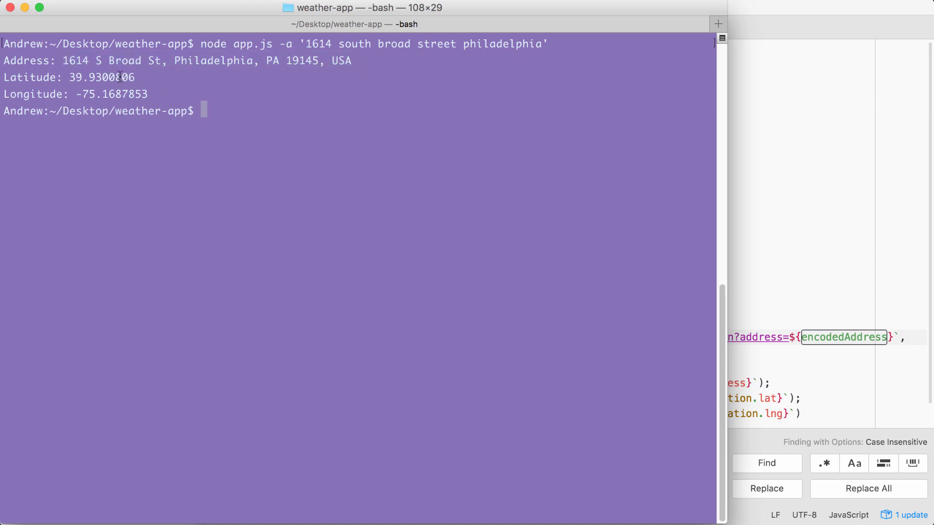
{"action": "mouse_move", "coordinate": [249, 93]}
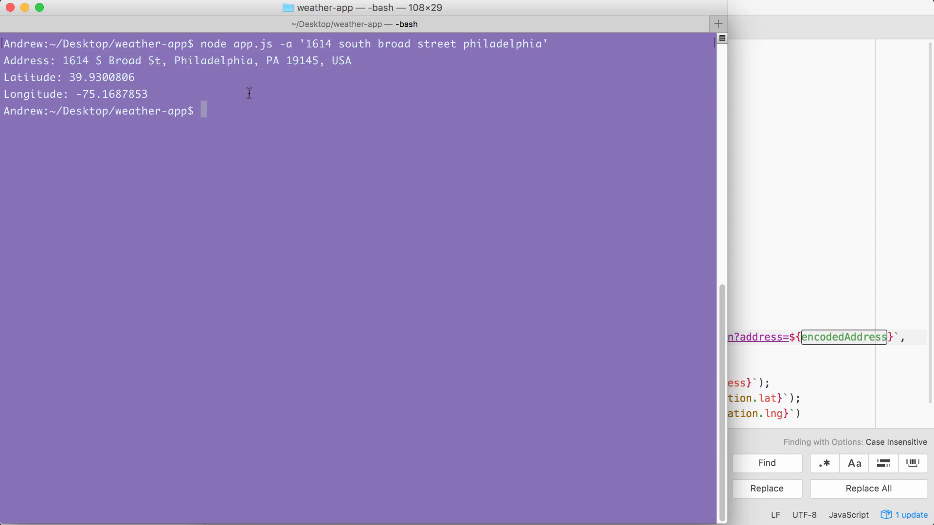
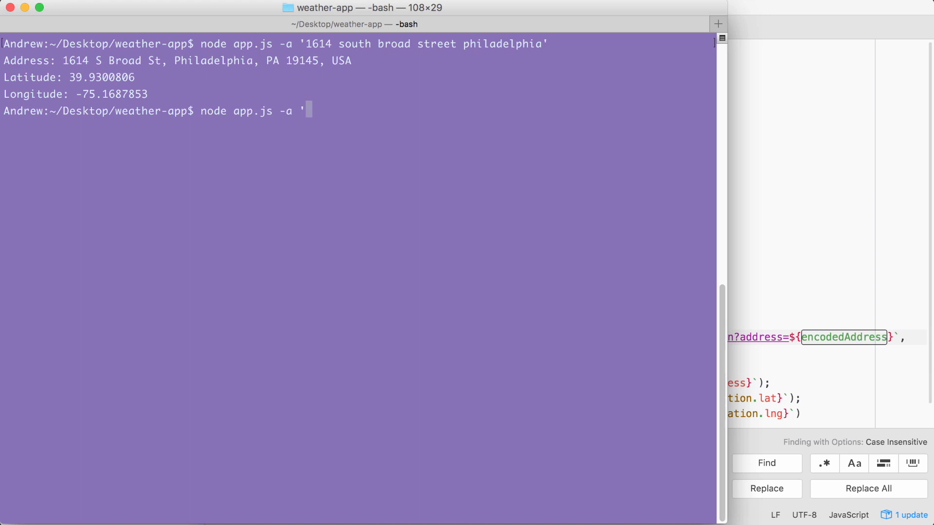
Change the recalled app.js command's address to 'chalfont pa'.
{"action": "type", "text": "chalfont pa'"}
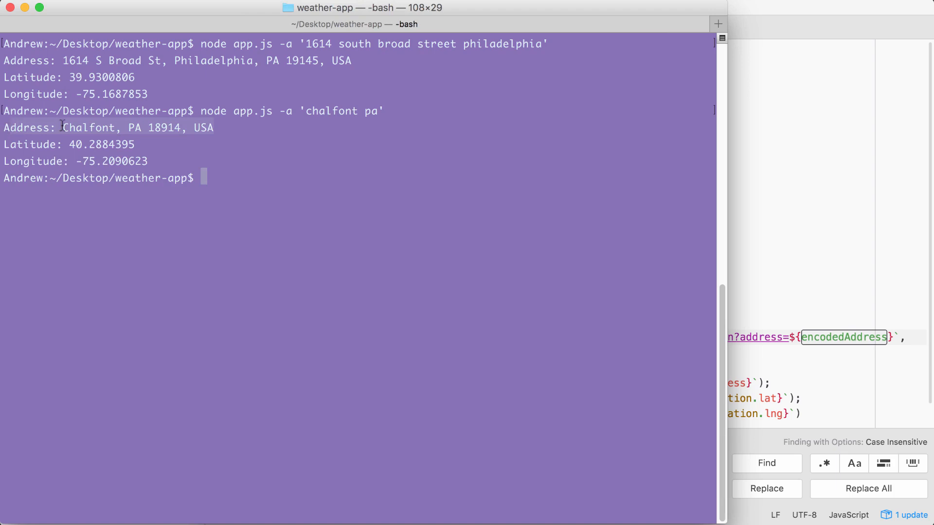
{"action": "mouse_move", "coordinate": [87, 128]}
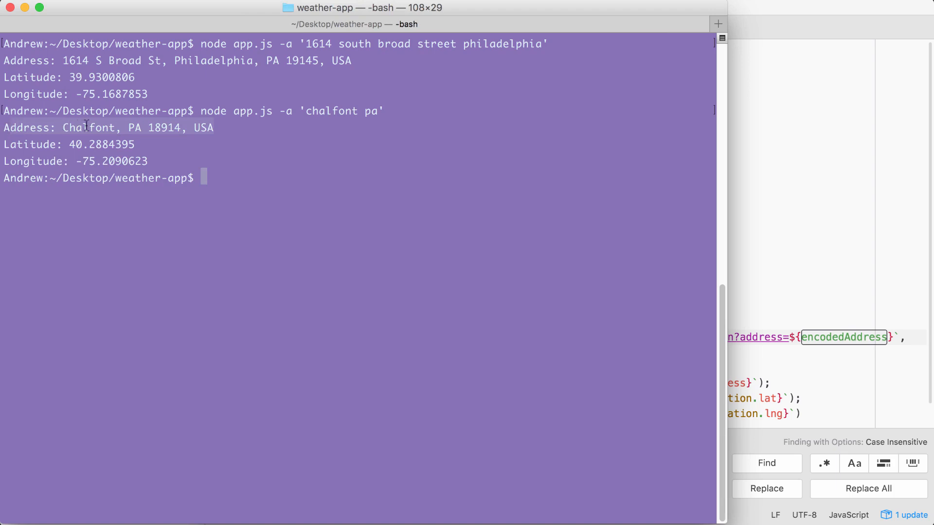